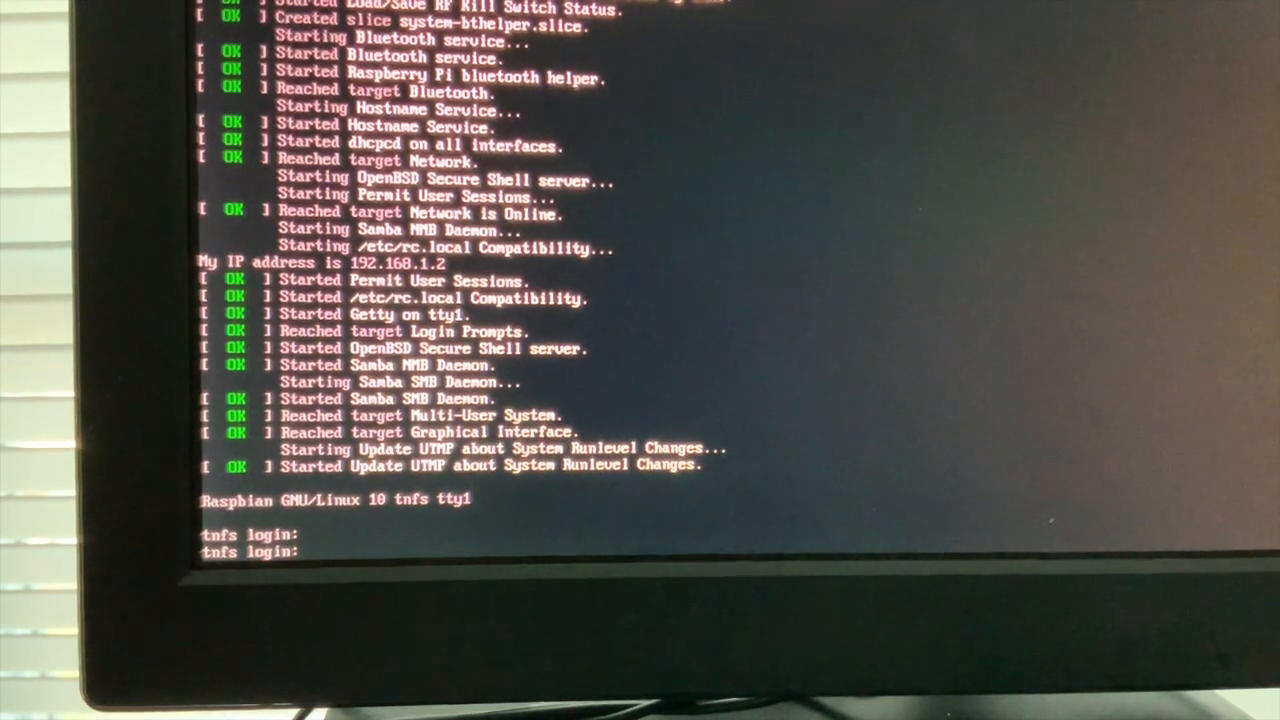
Step: Log in to the Pi as user pi and reach the shell prompt
text(pi)
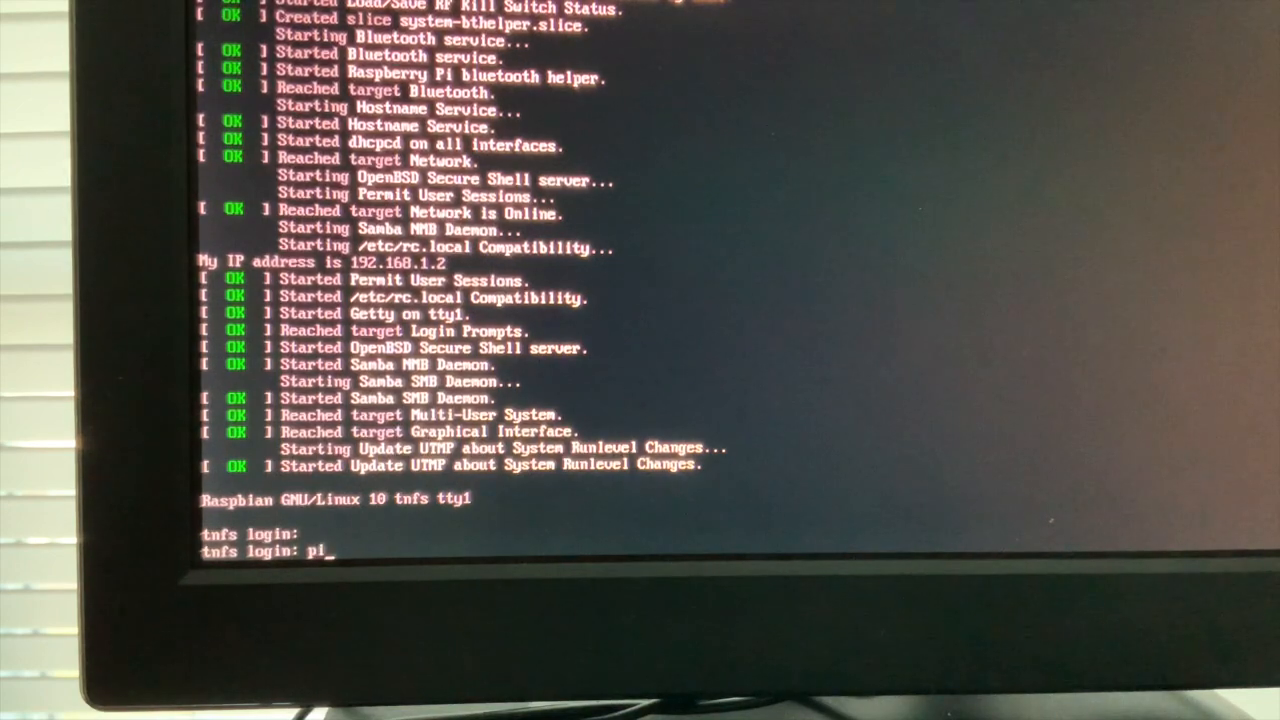
key(Return)
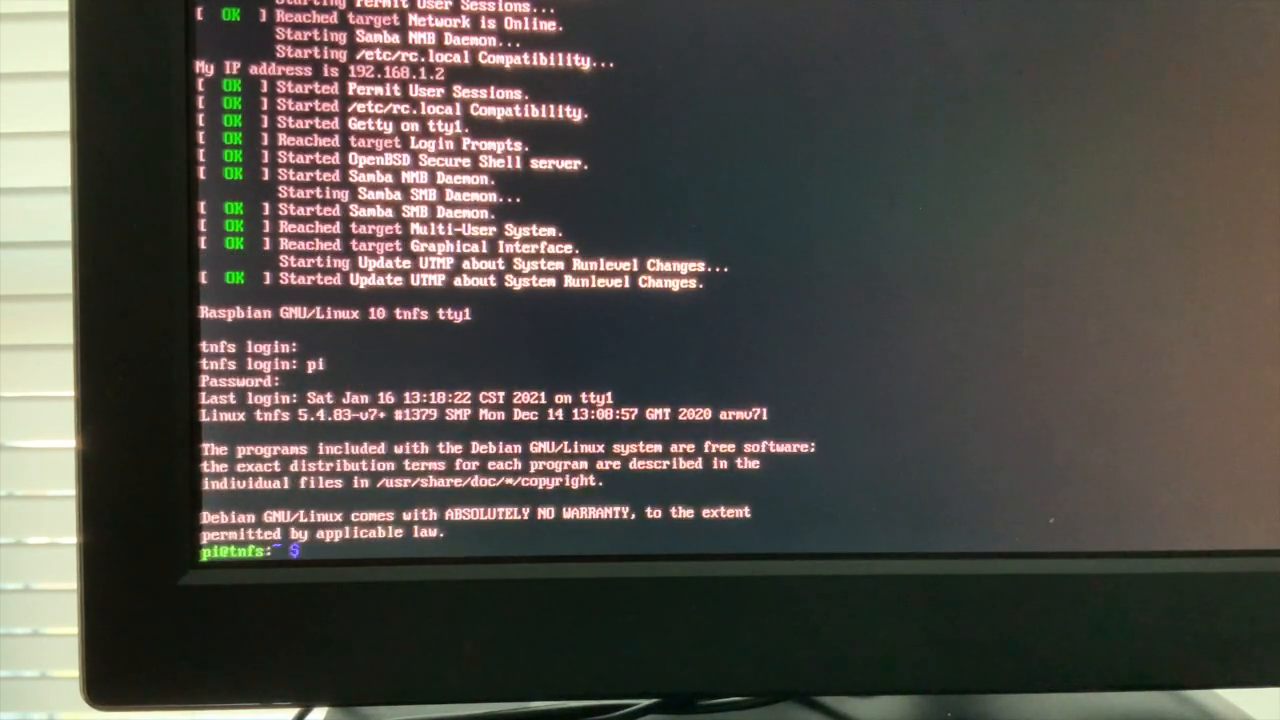
Step: Change into /tnfs and list its disk images in detail, then head toward apple2
text(cd /)
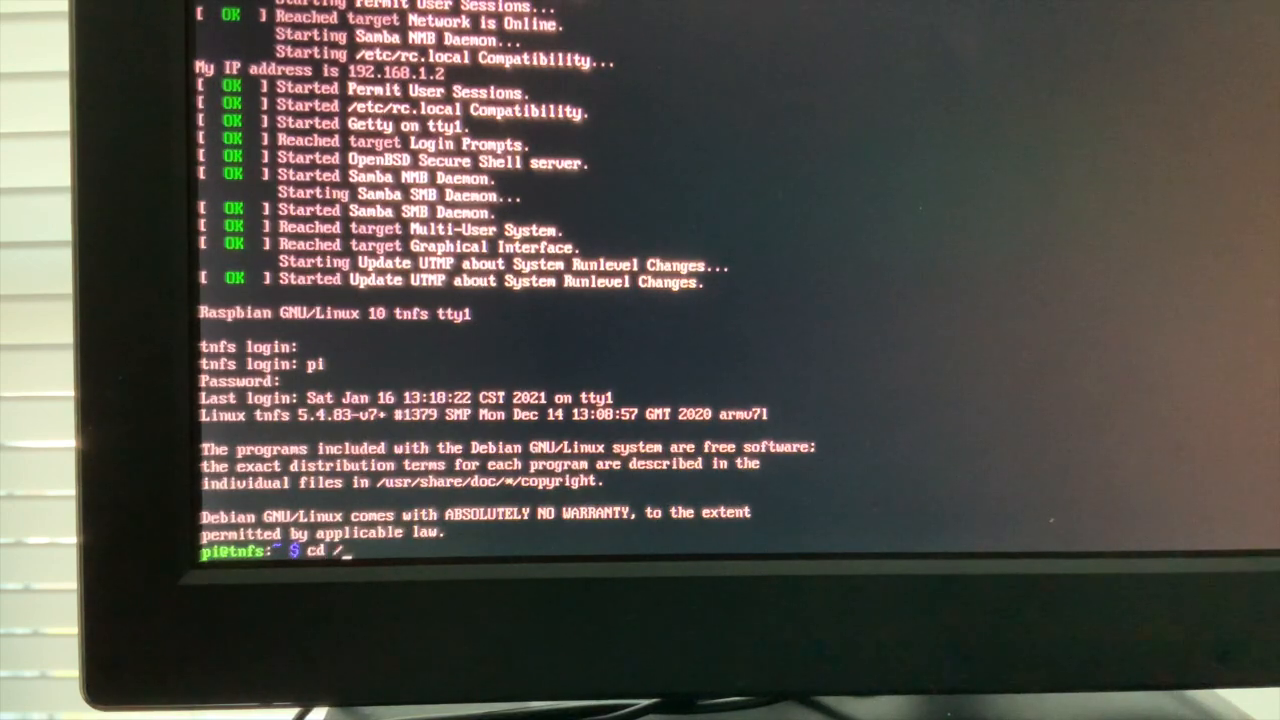
text(ns)
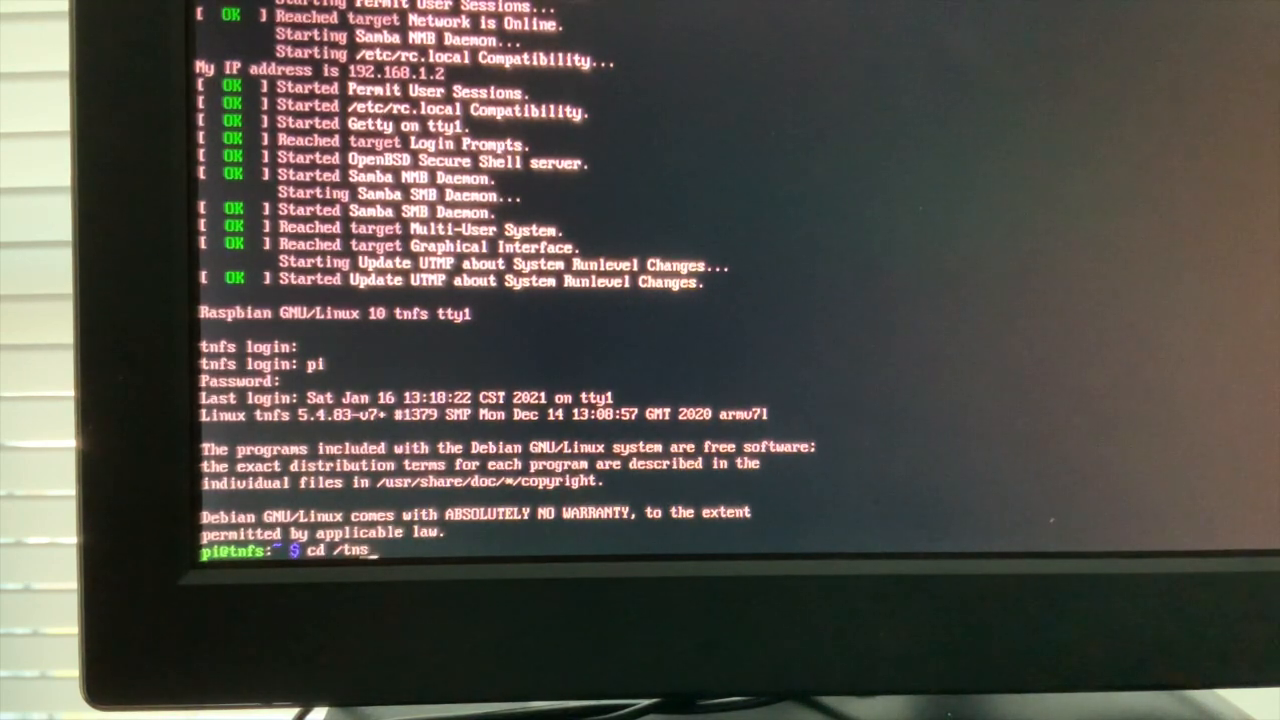
key(Return)
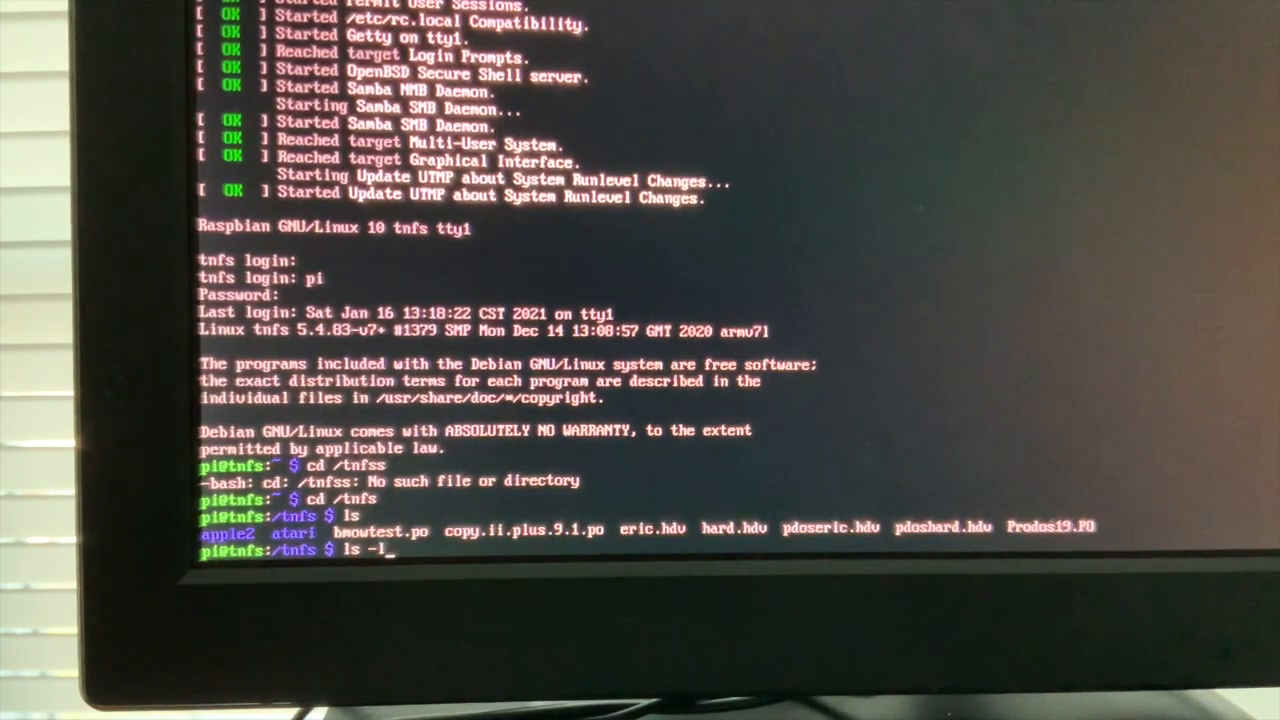
key(Return)
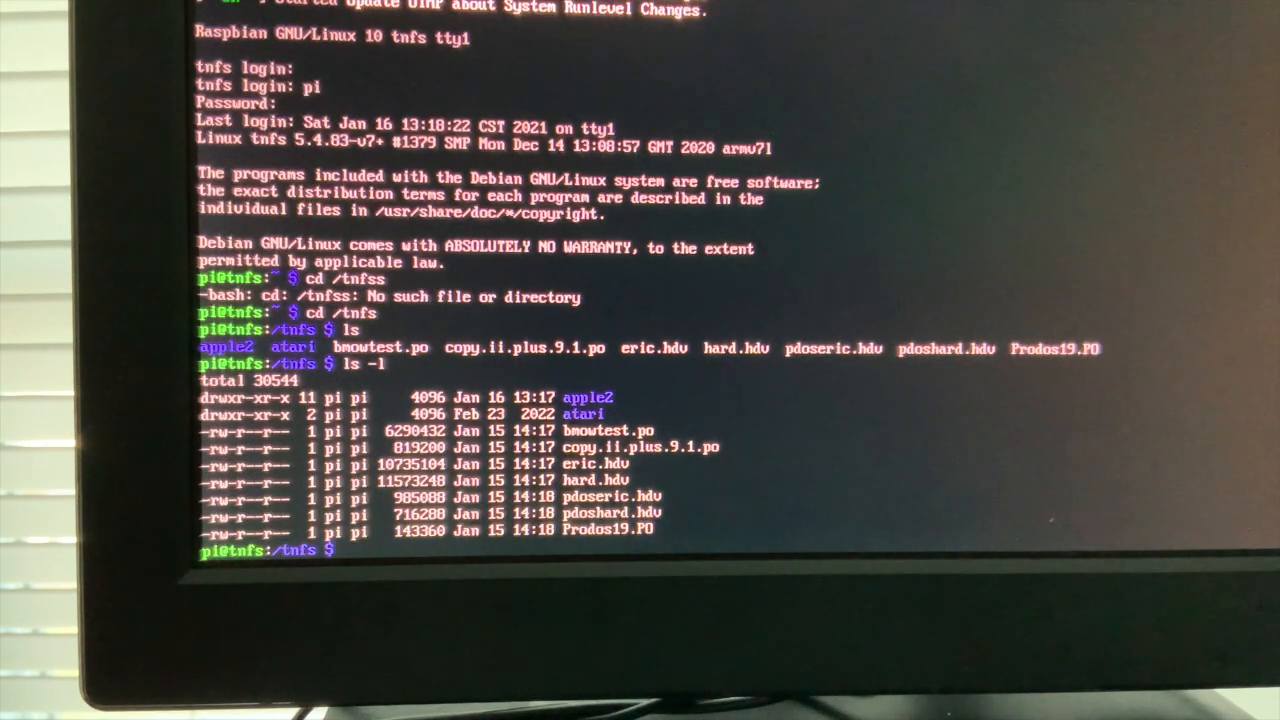
text(cd apple2)
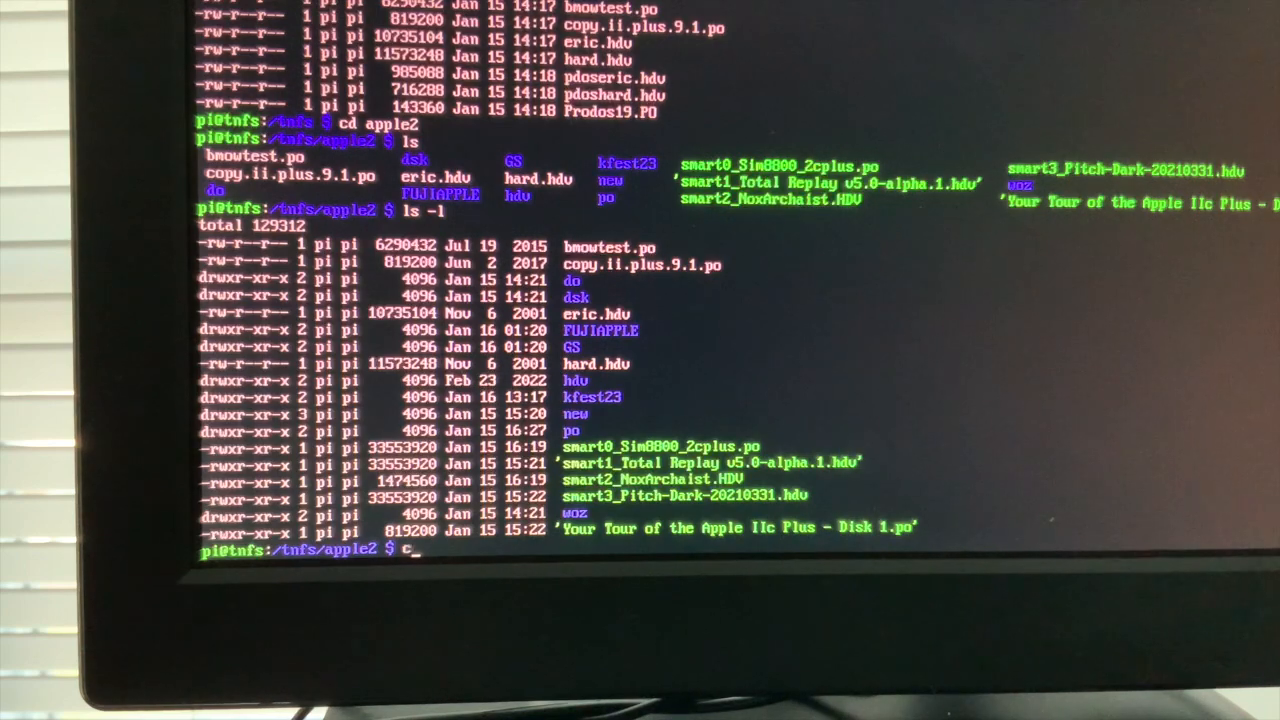
Step: Enter the kfest23 folder, then list the /boot partition's files
text(d kfest)
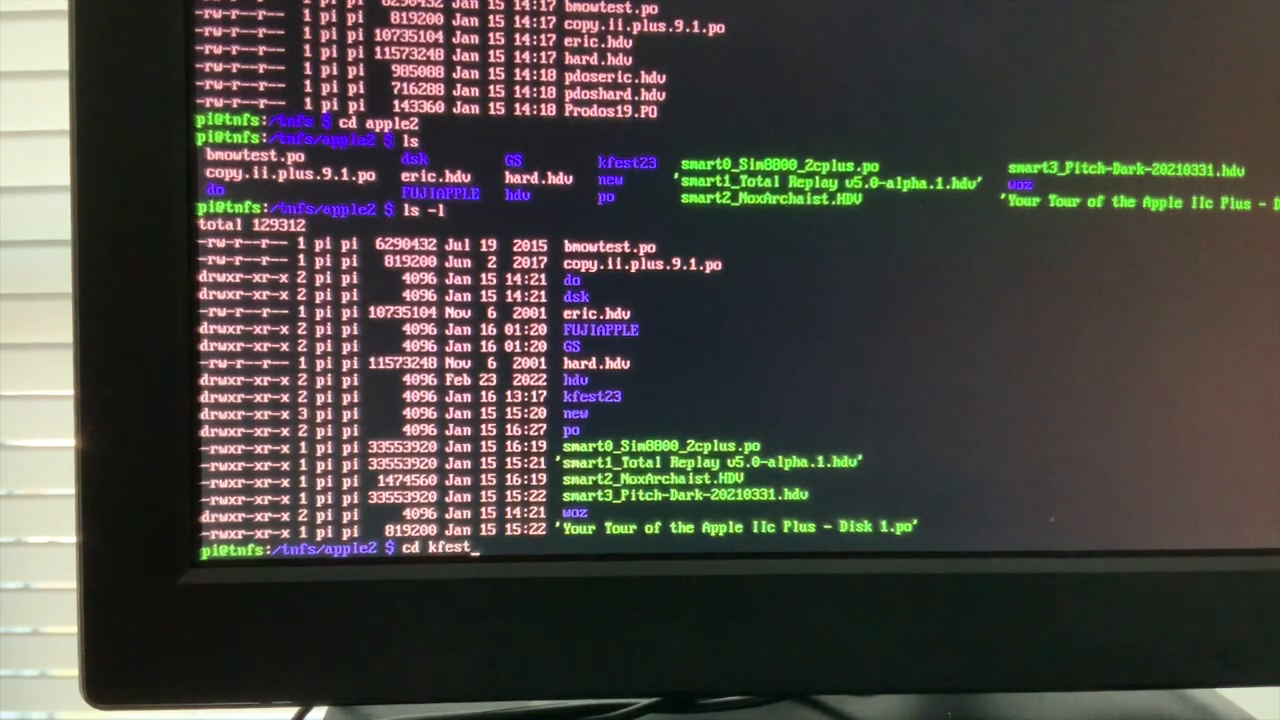
key(Return)
text(ls /bo)
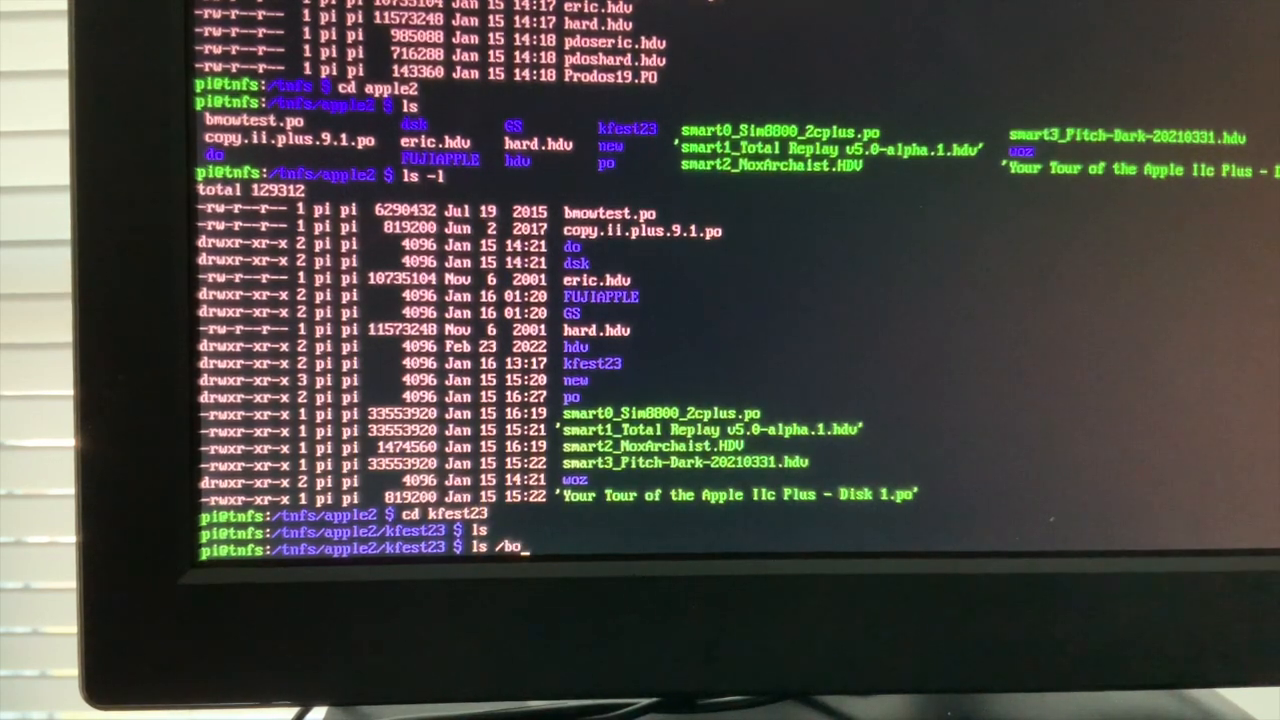
key(Return)
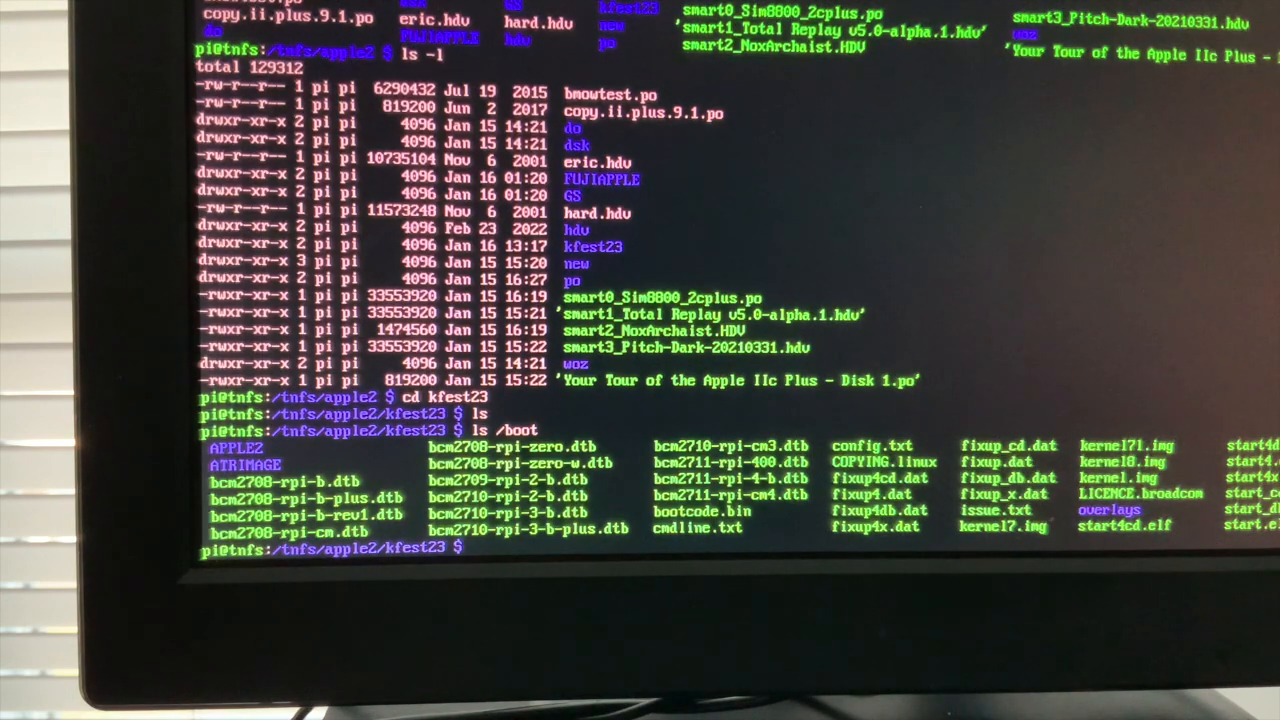
Step: Change into /boot/APPLE2 and look for files starting with k and K
text(cd)
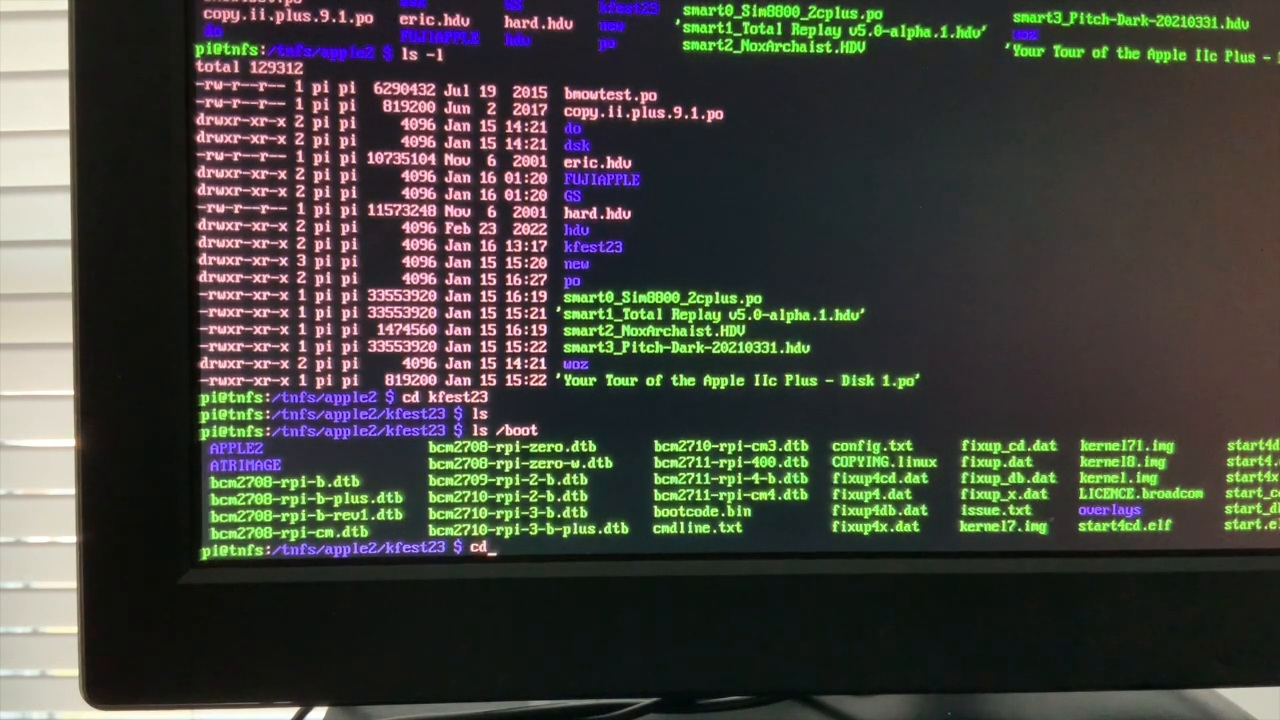
text(/boot/)
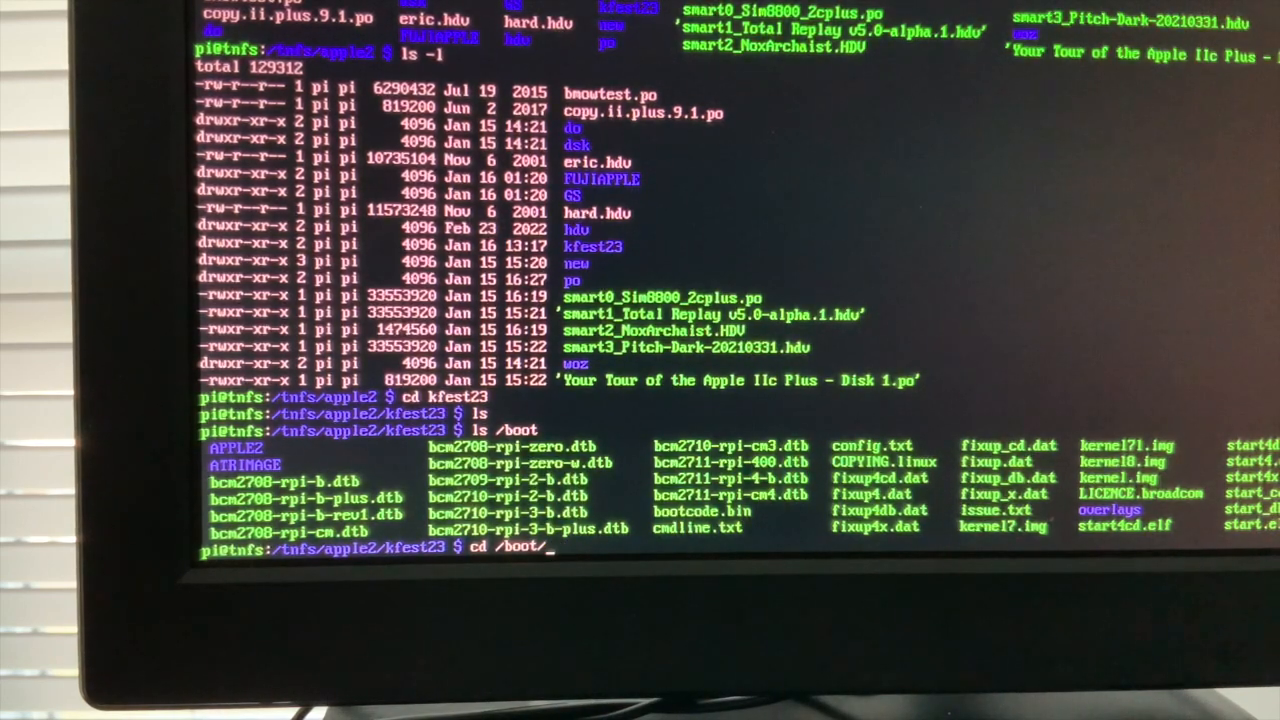
key(Return)
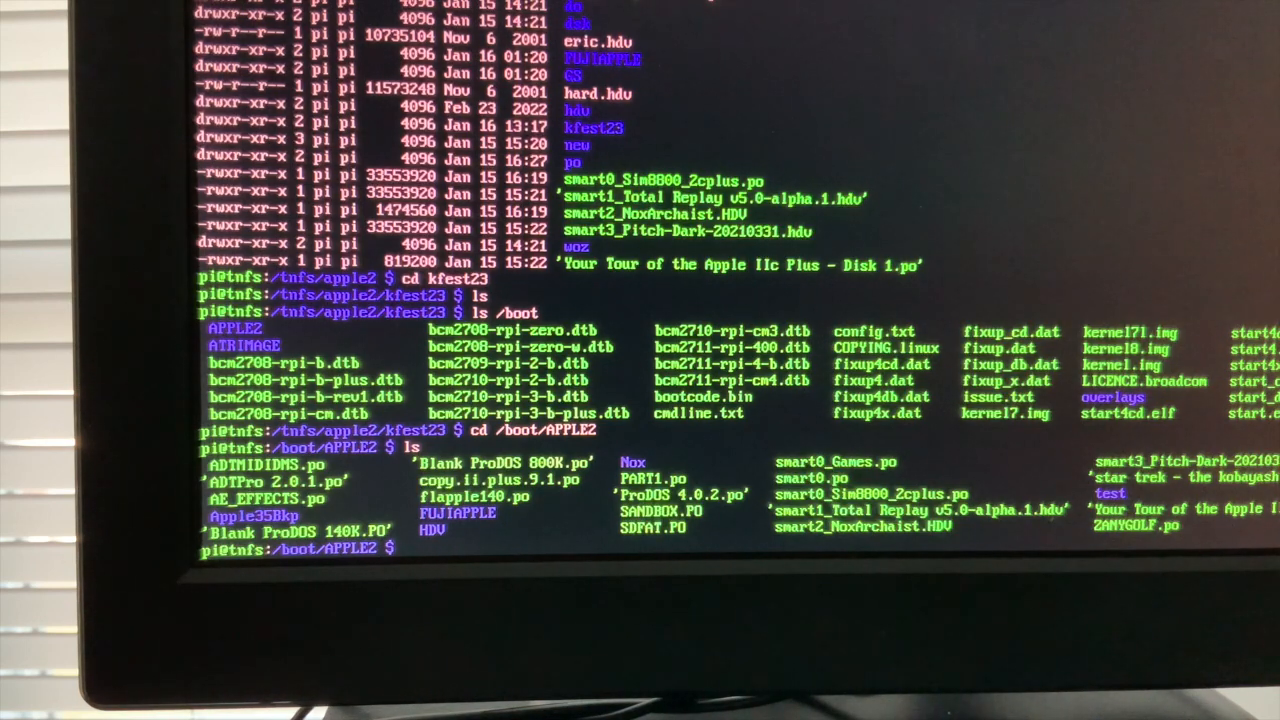
text(ls k)
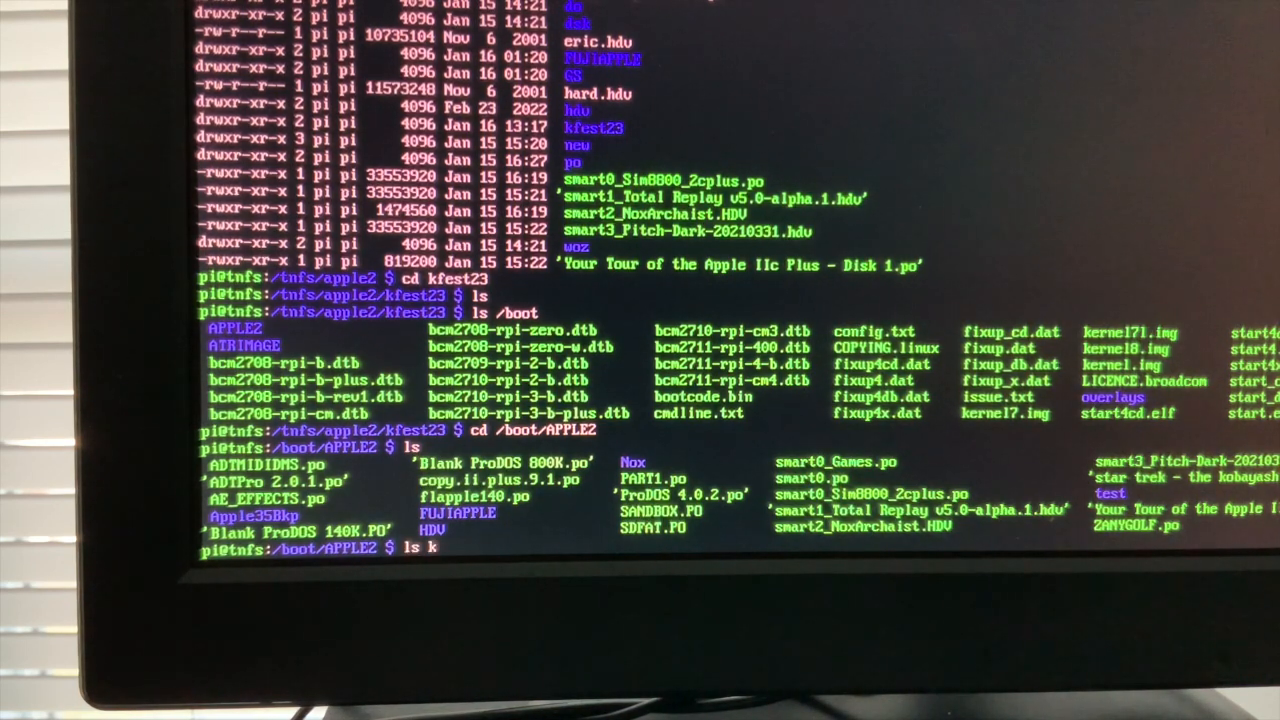
key(Return)
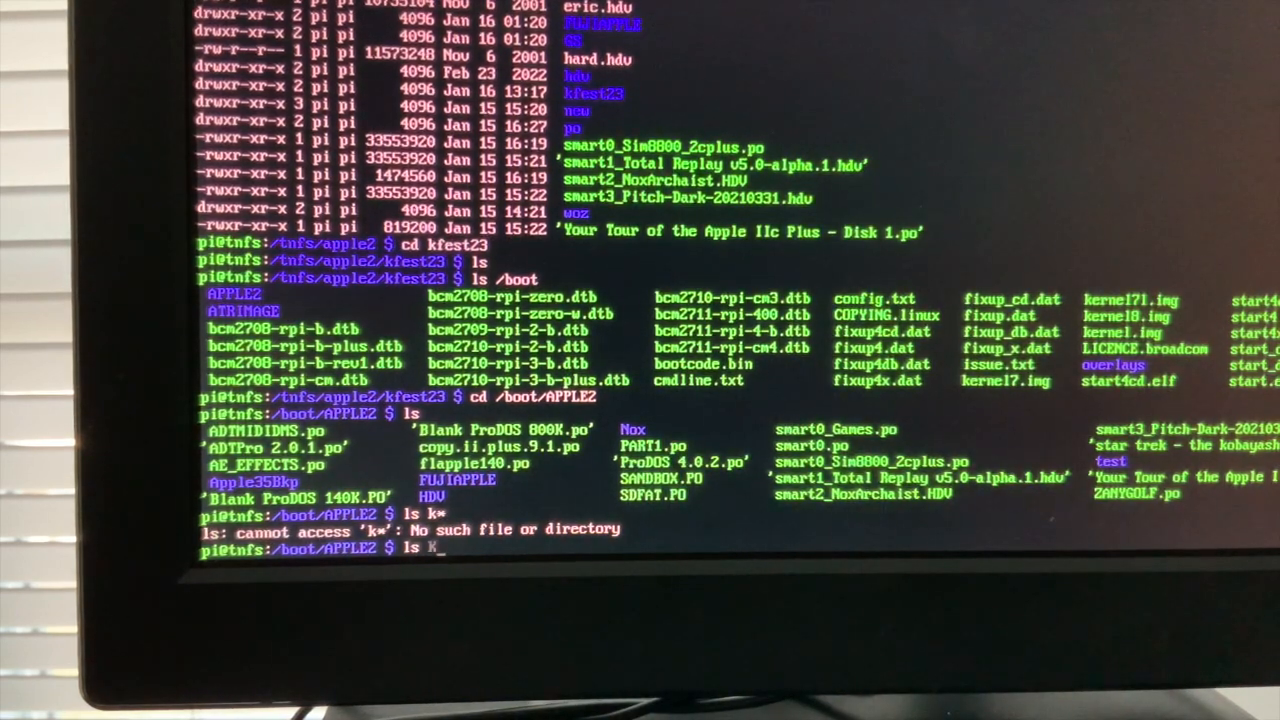
key(Return)
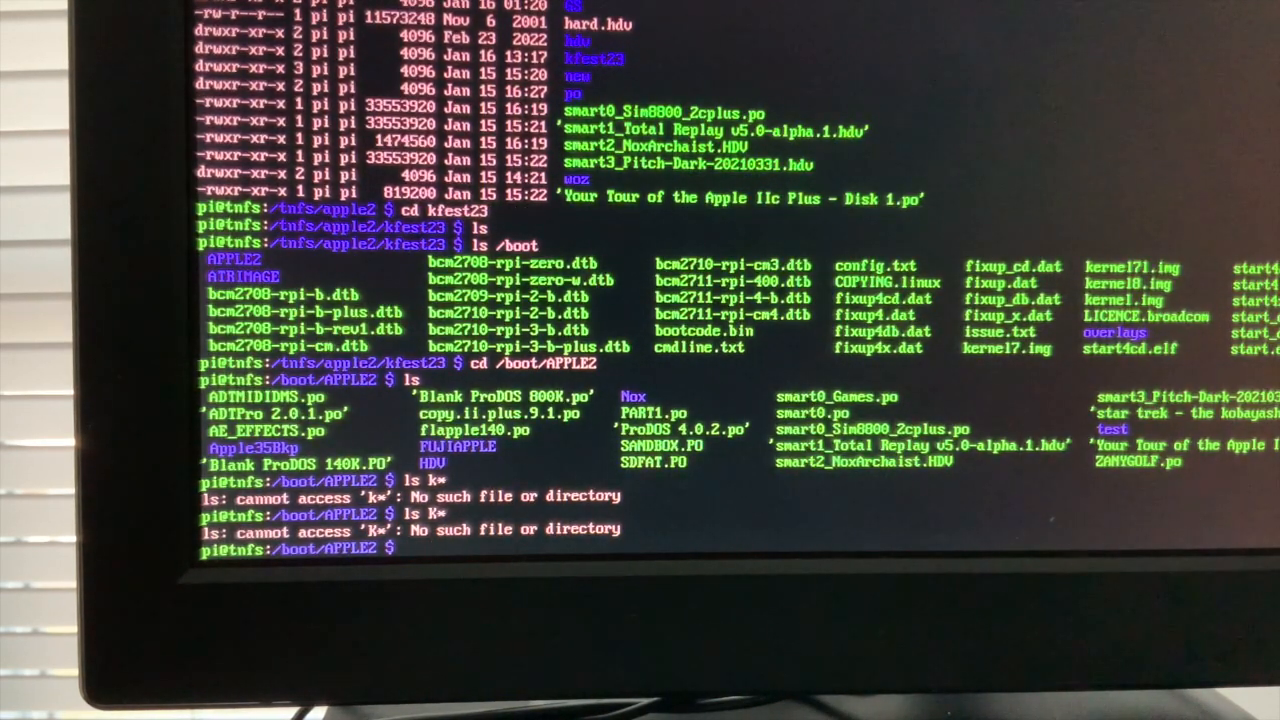
Step: Enter the FUJIAPPLE subfolder to see its disk images
text(cd FUJIA)
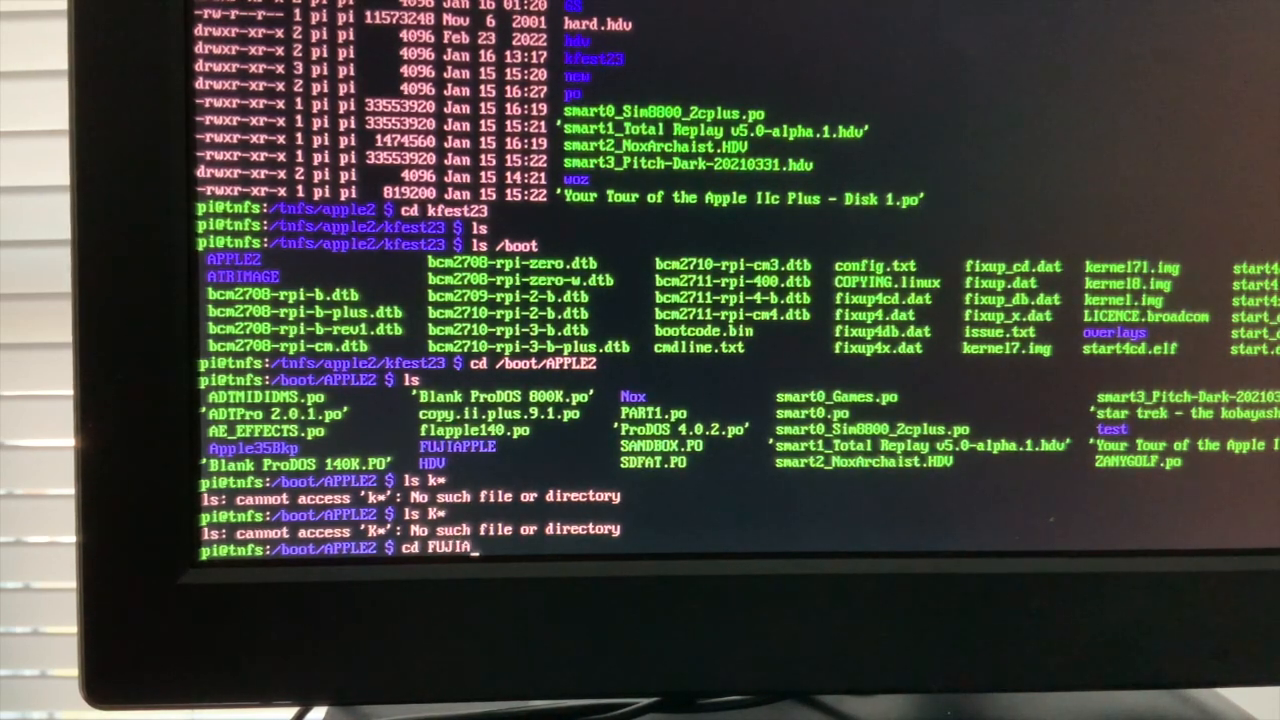
key(Return)
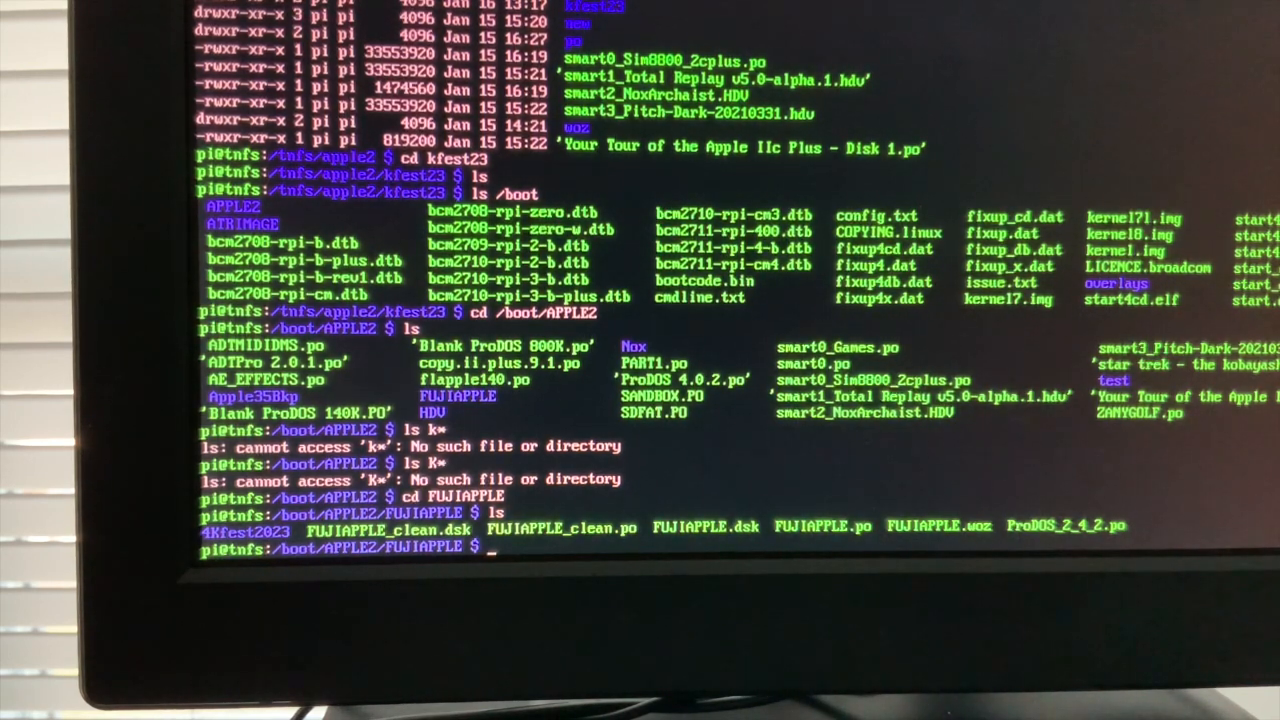
Step: Copy the *.po disk images into /tnfs/apple2/kfest23
text(cp P)
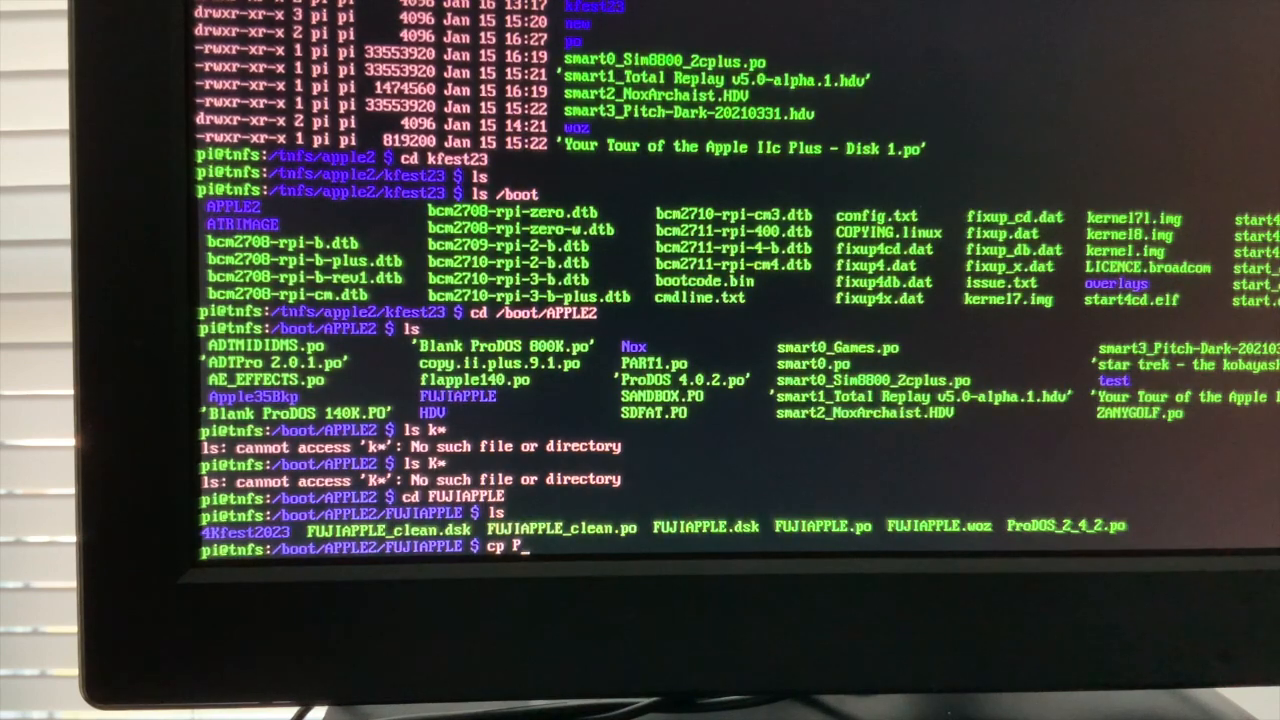
text(*)
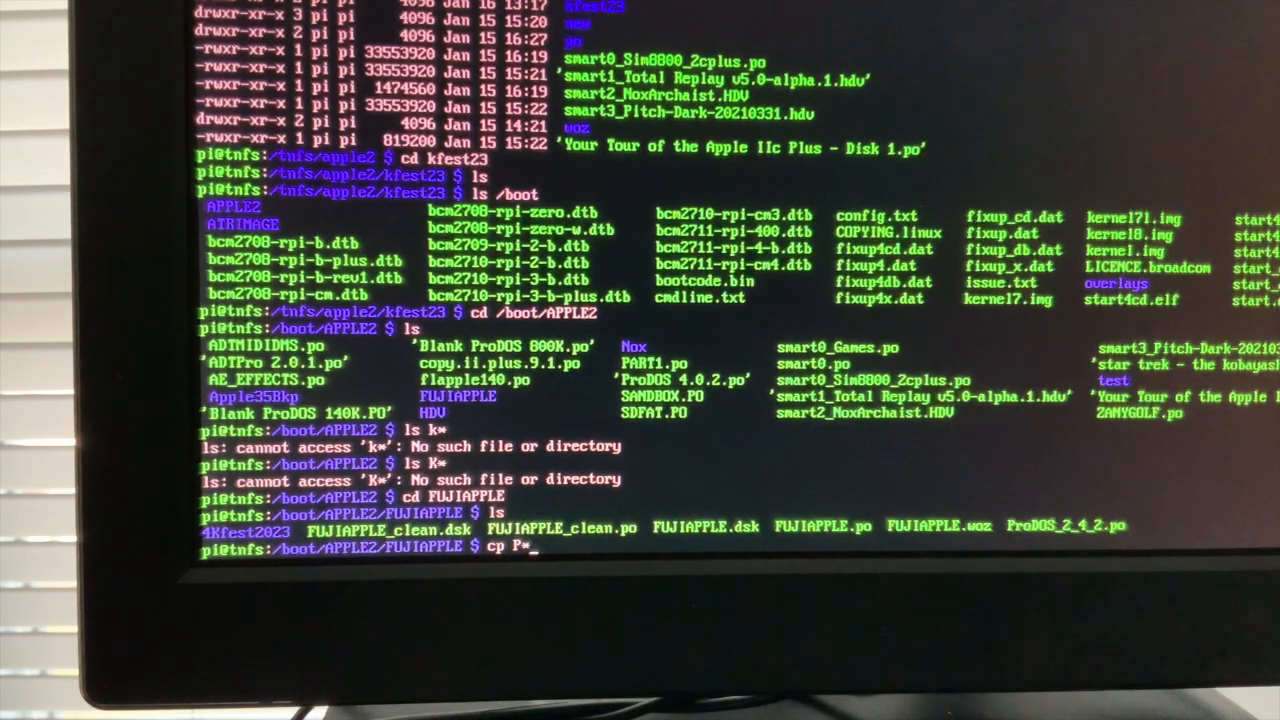
text(.po)
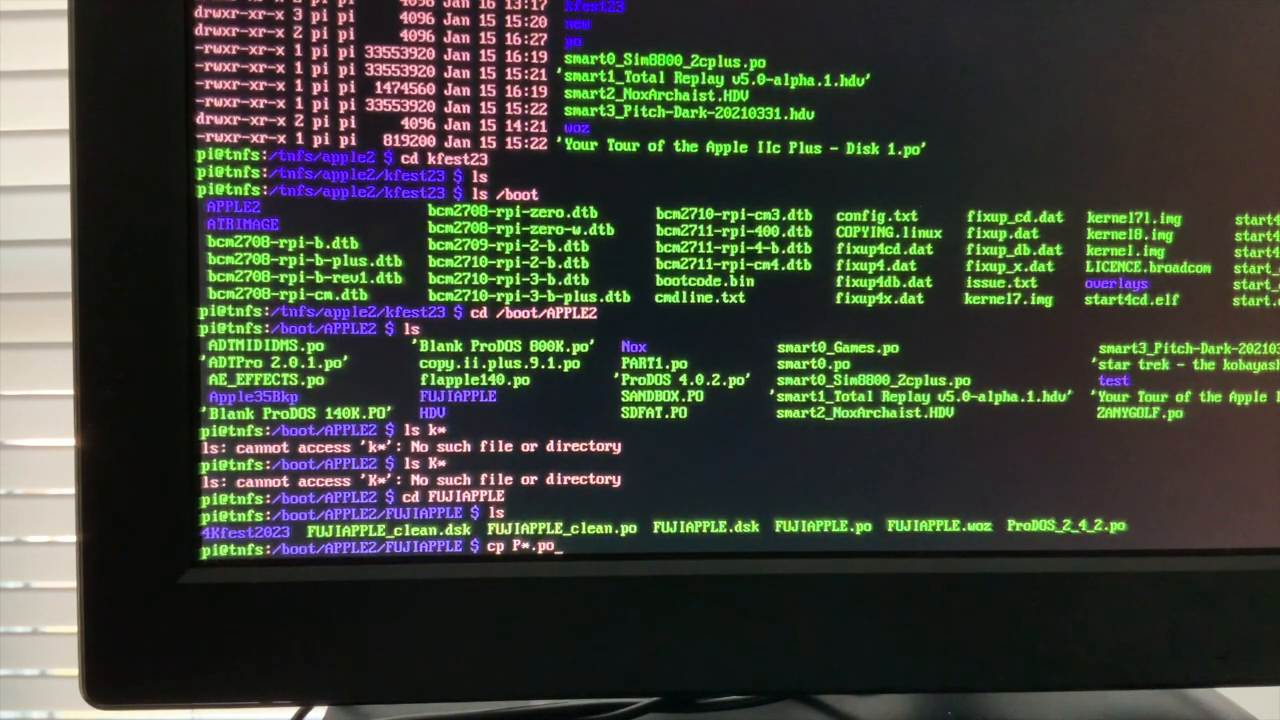
text(/)
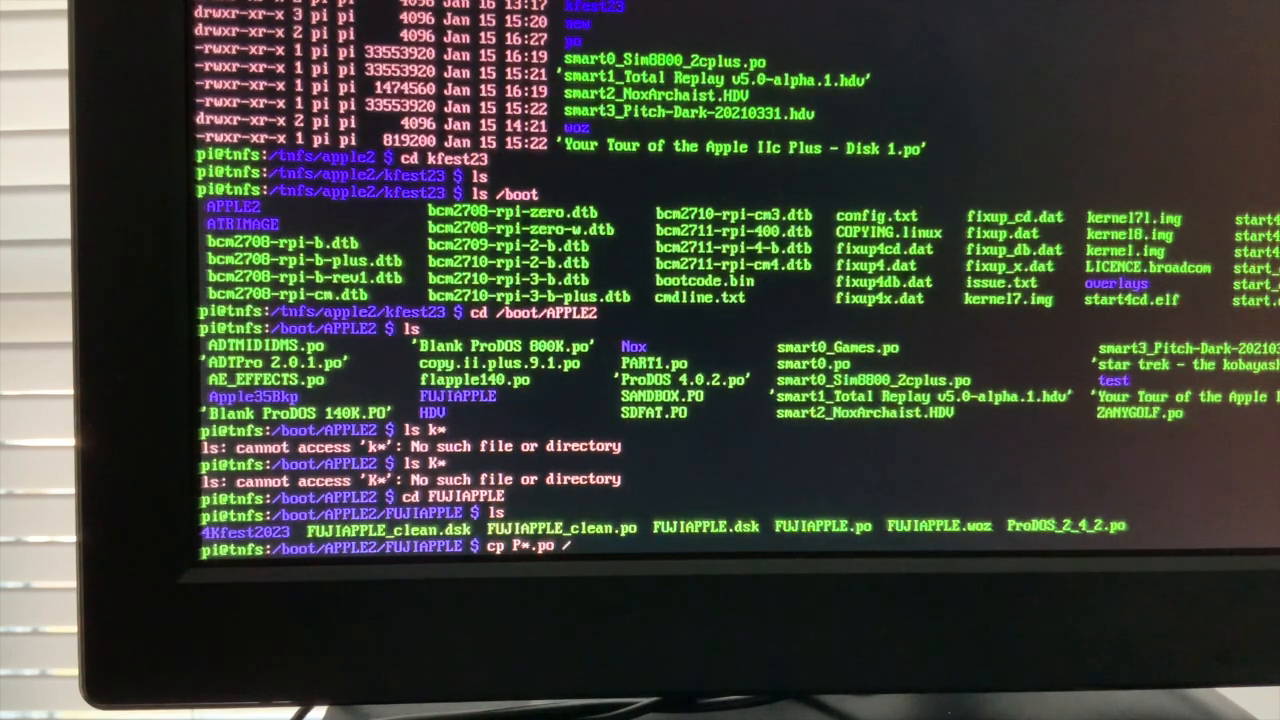
text(tnfs)
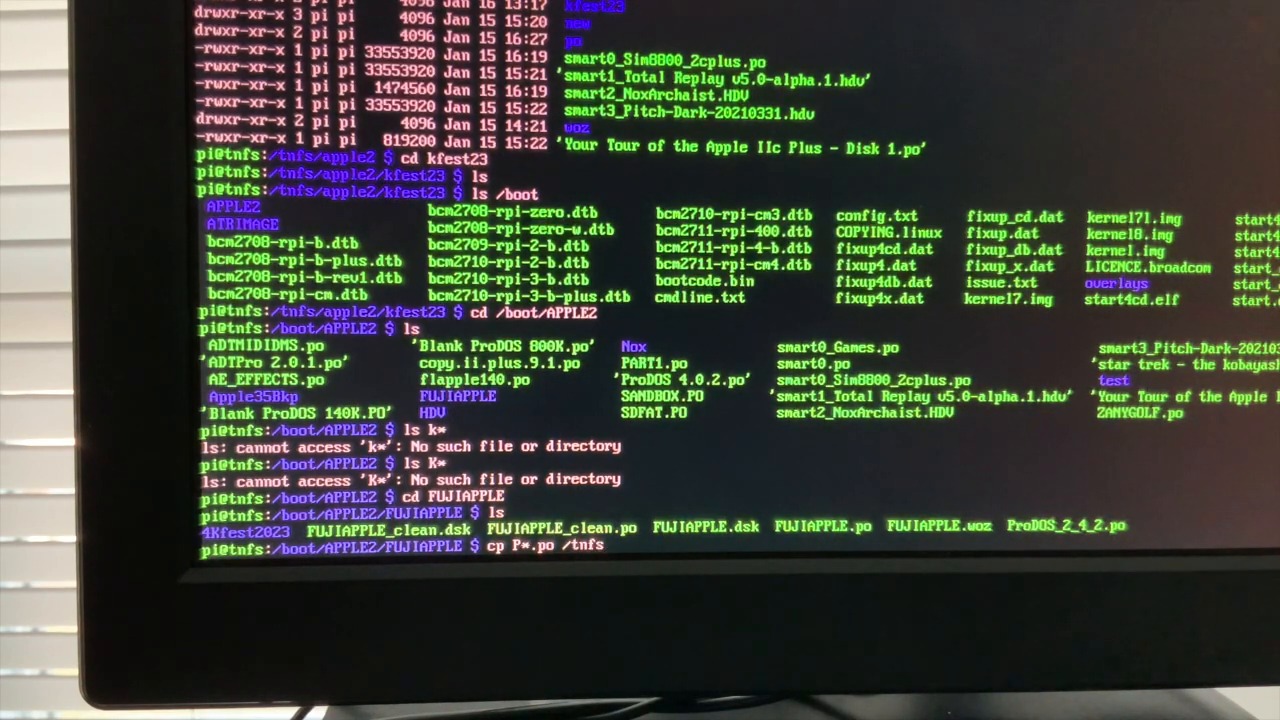
text(/apple)
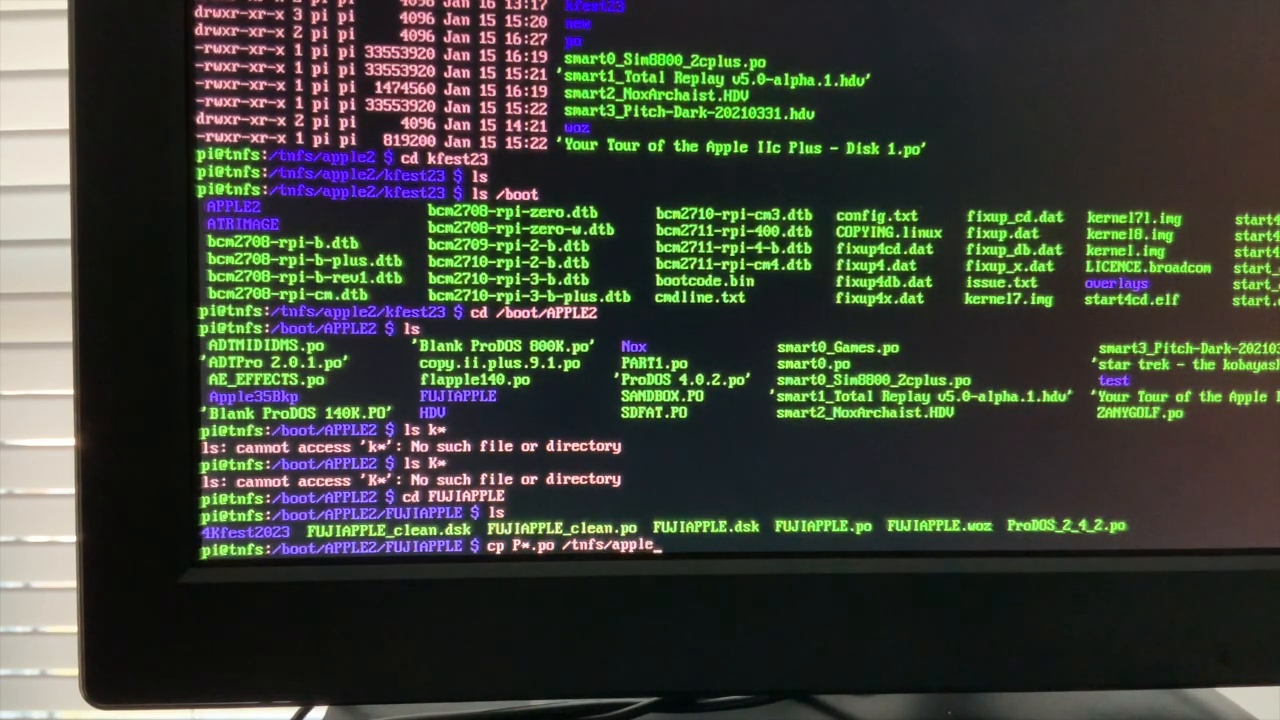
text(2/kfest)
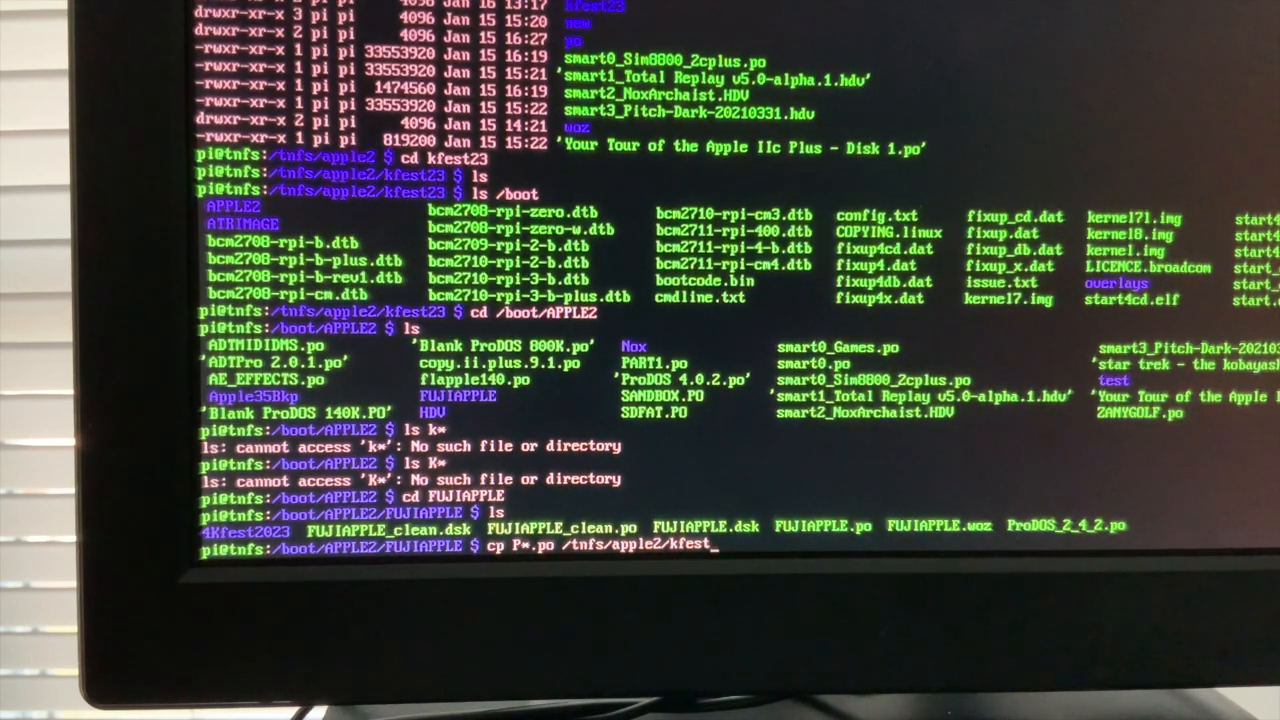
key(Return)
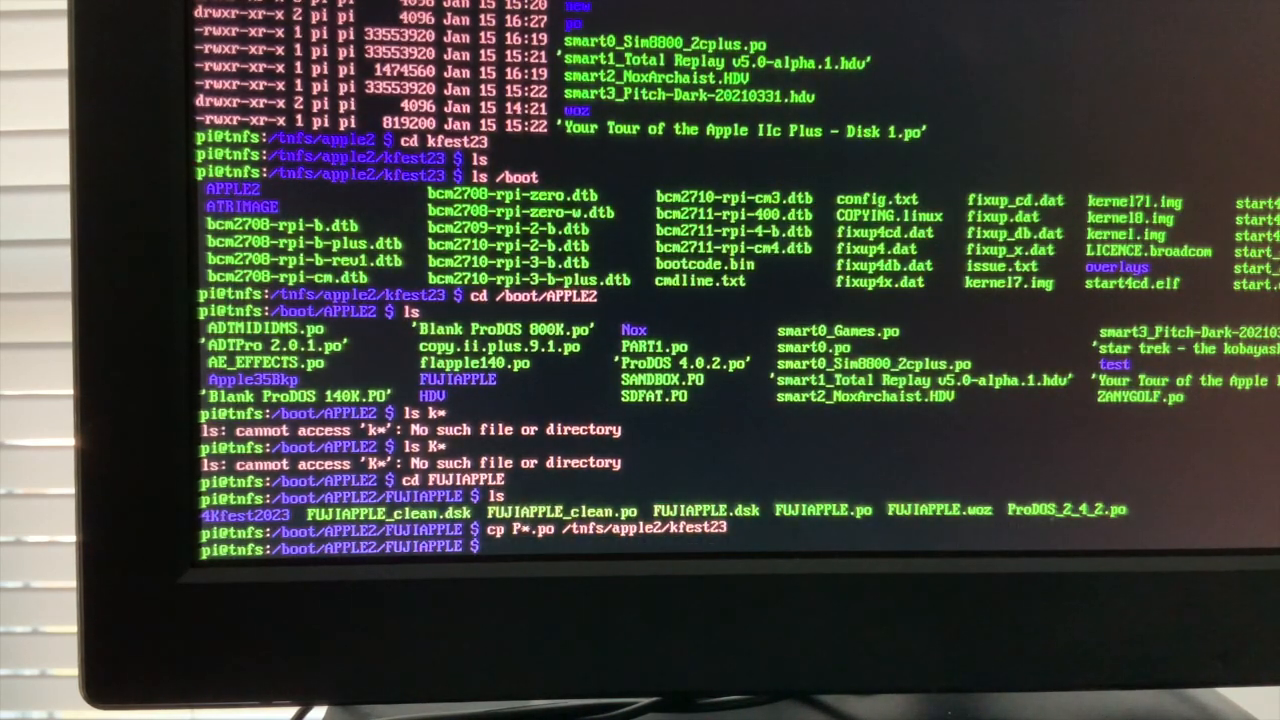
Step: Enter the 4Kfest2023 folder and copy every file in it into /tnfs/apple2/kfest23
text(cd 4)
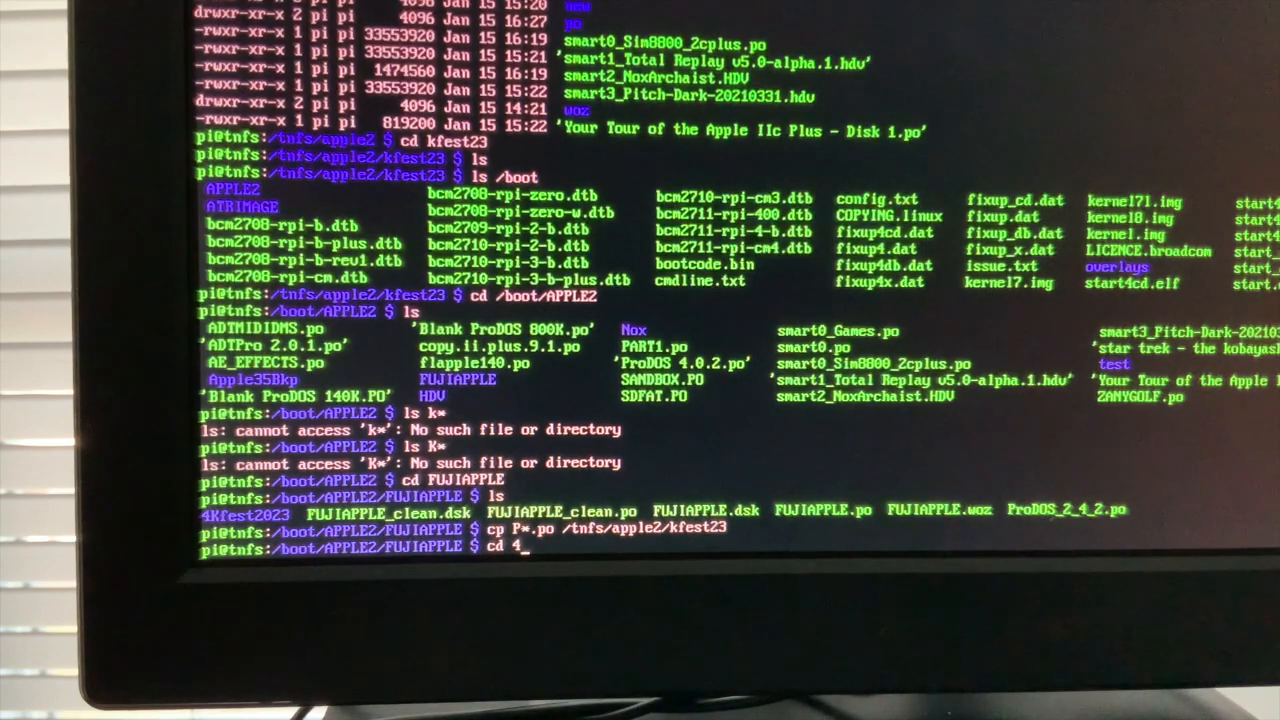
key(Return)
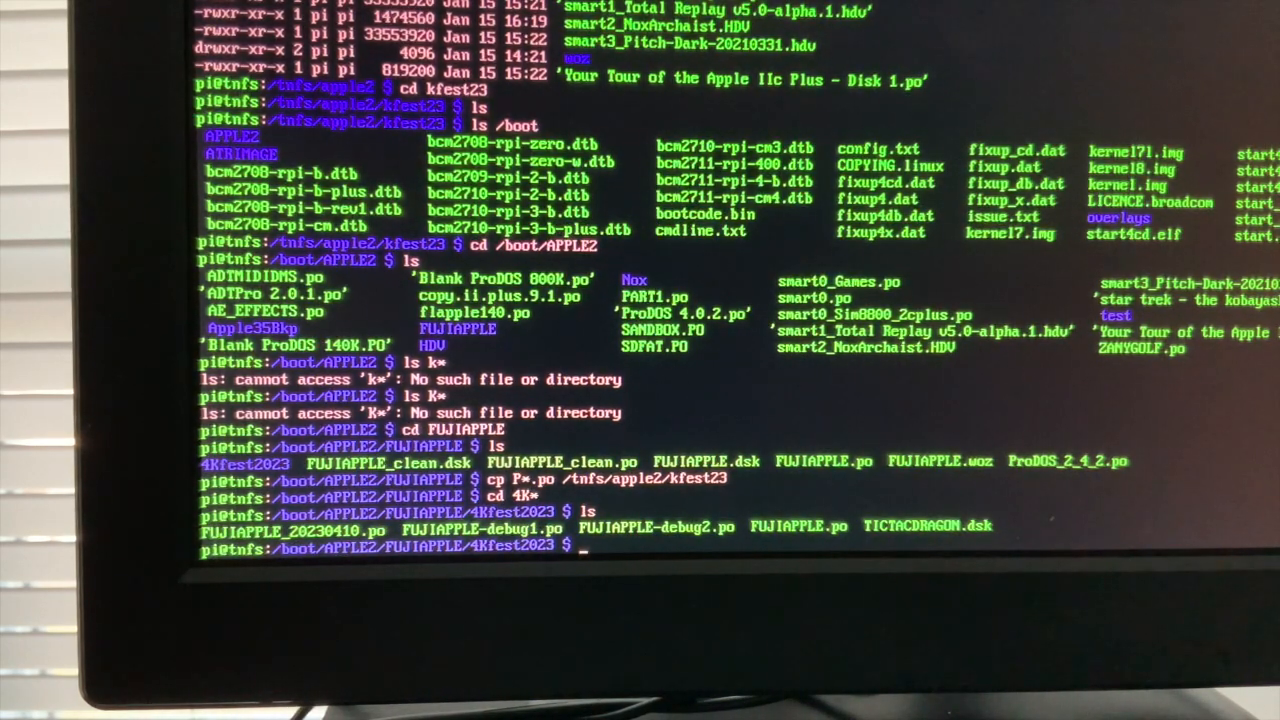
text(cp)
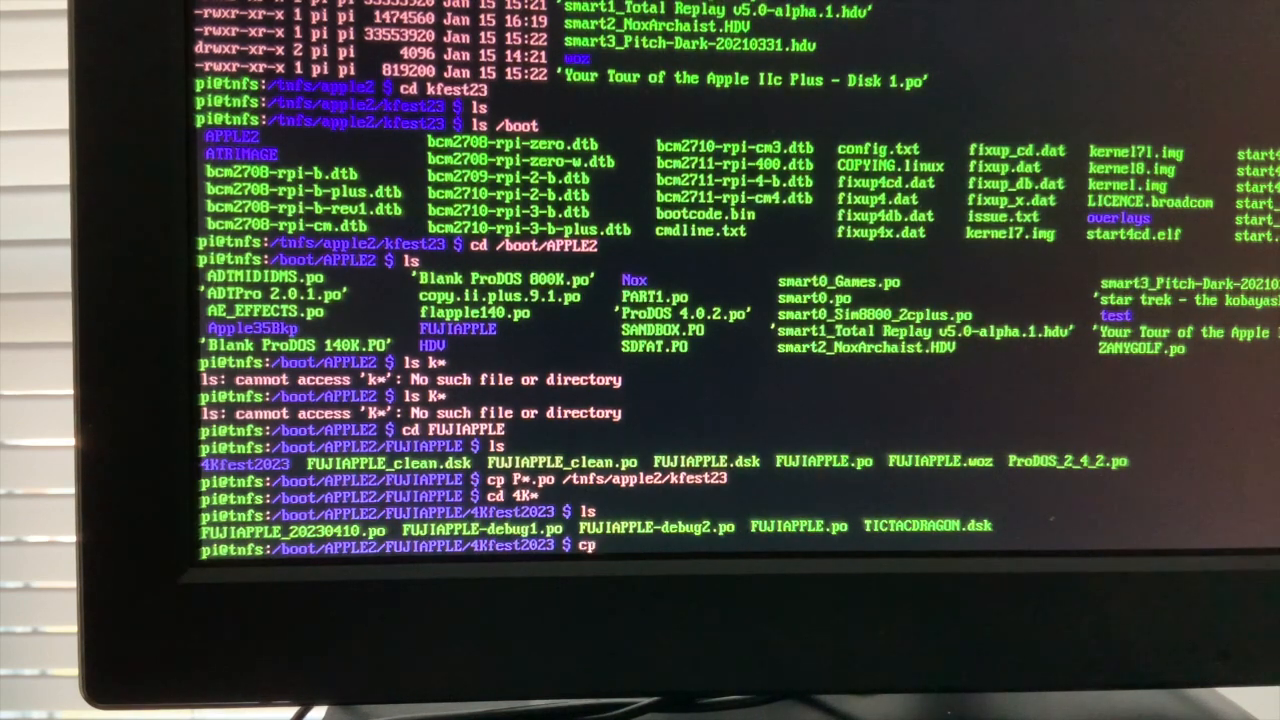
text(*)
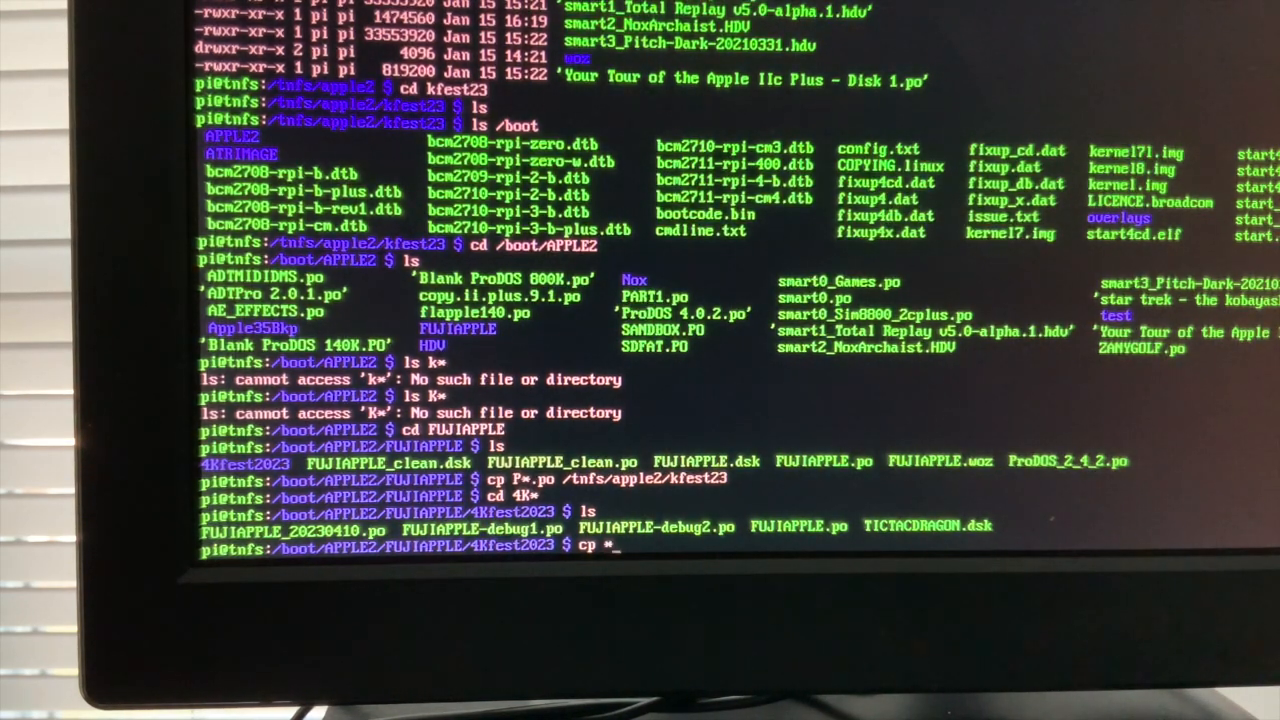
text(/)
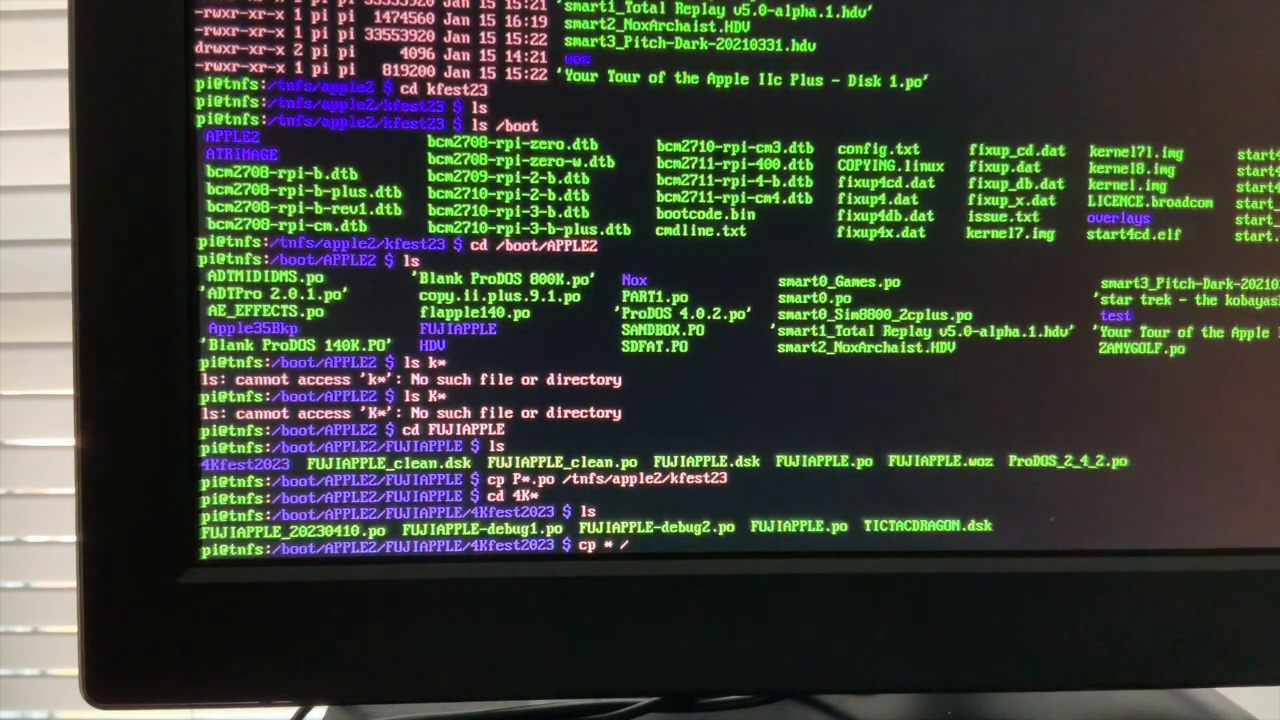
text(tnfs/apple2/kf)
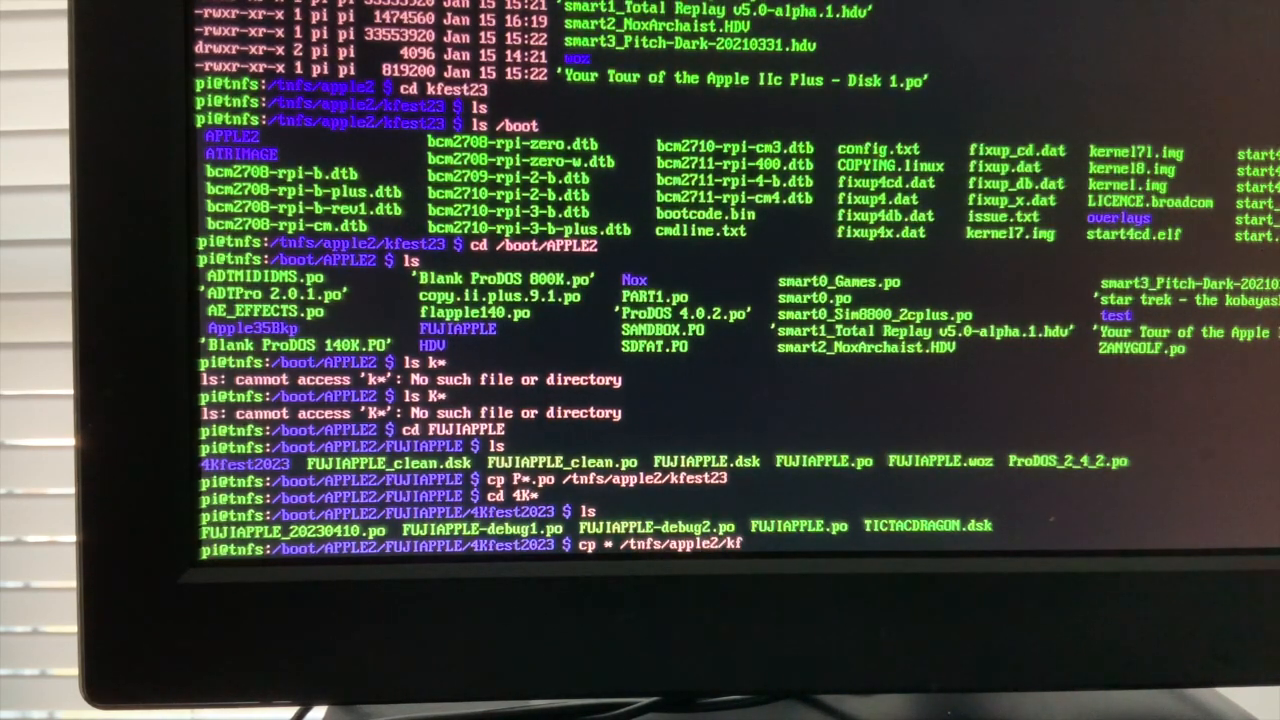
key(Return)
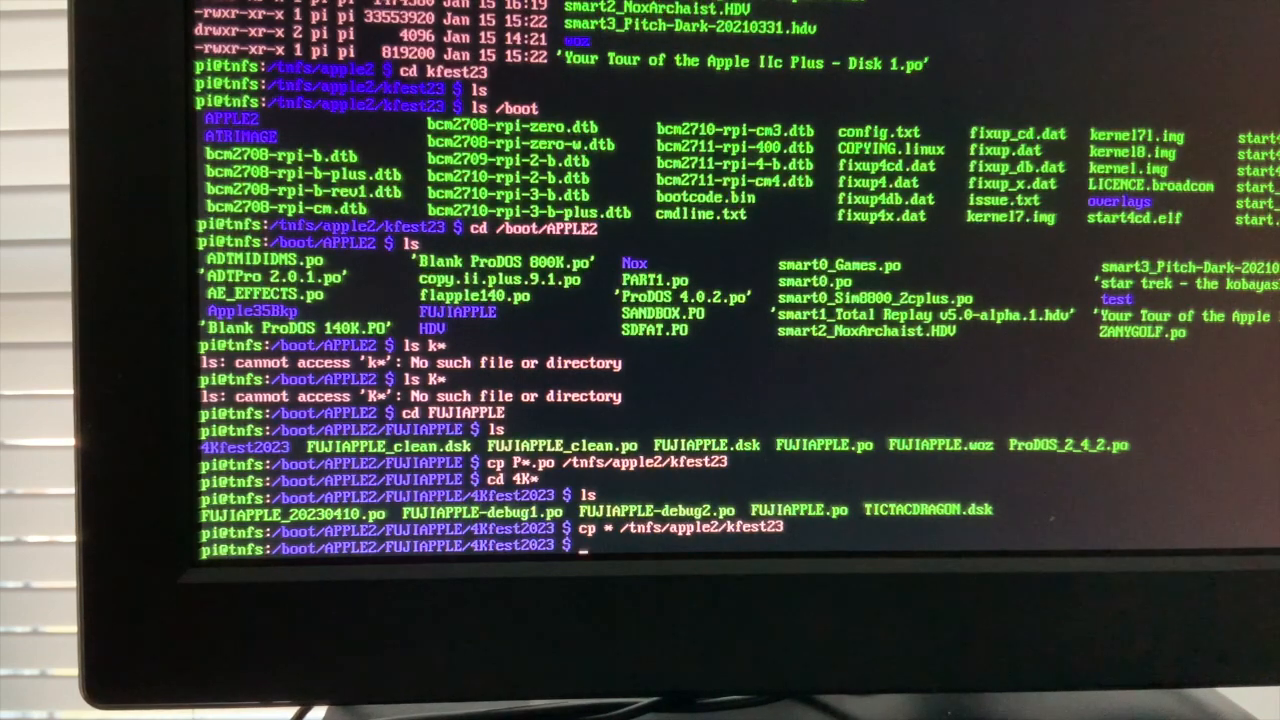
Step: Start a cd command toward /tnfs/apple2/kfest23
text(c)
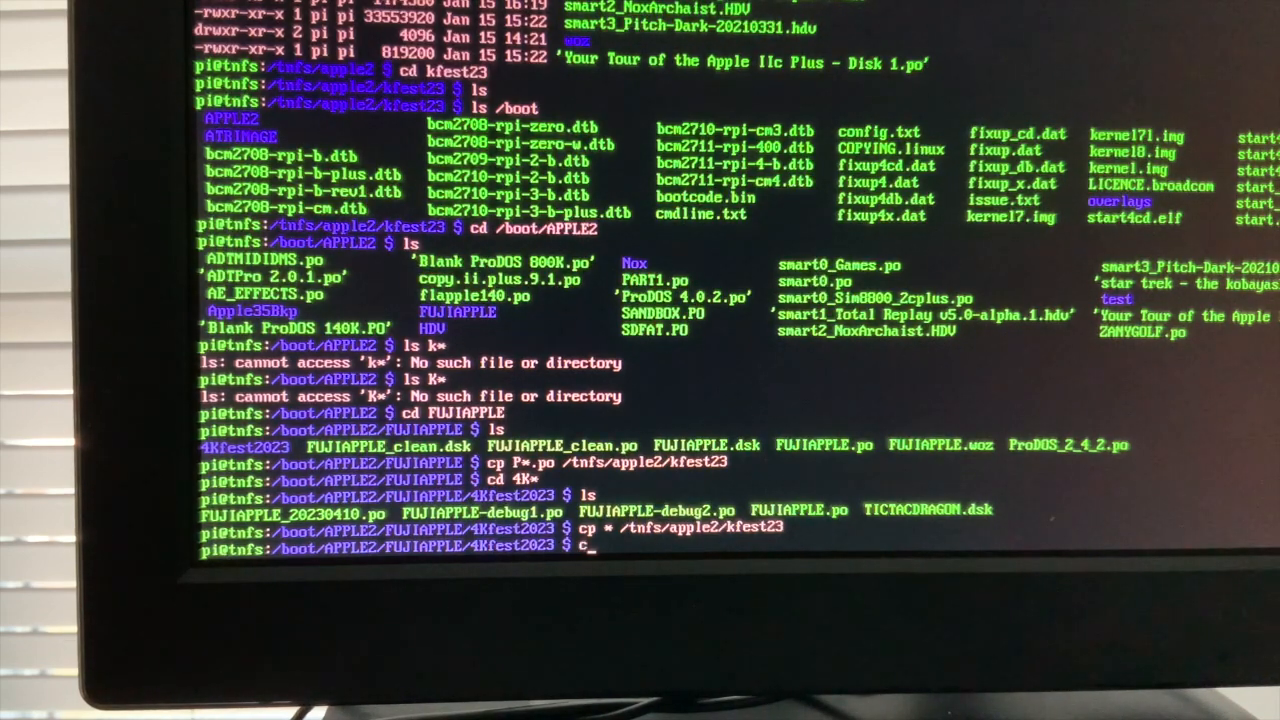
text(d /)
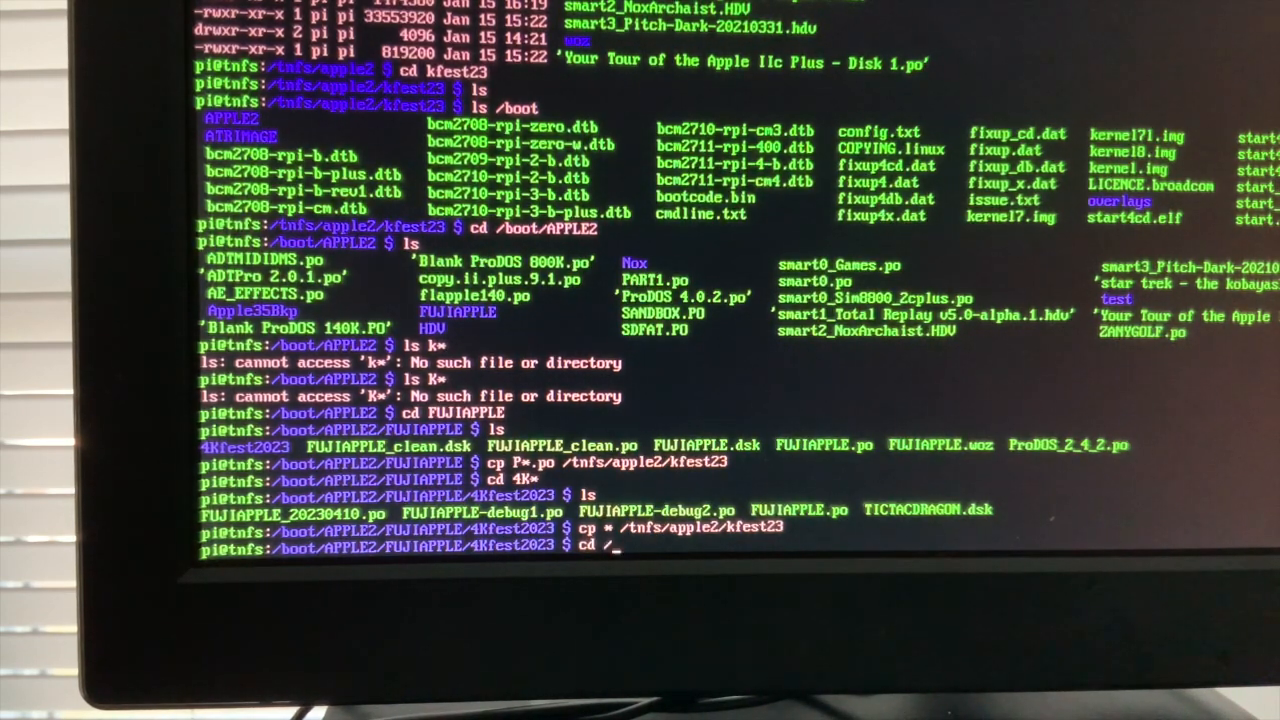
text(t)
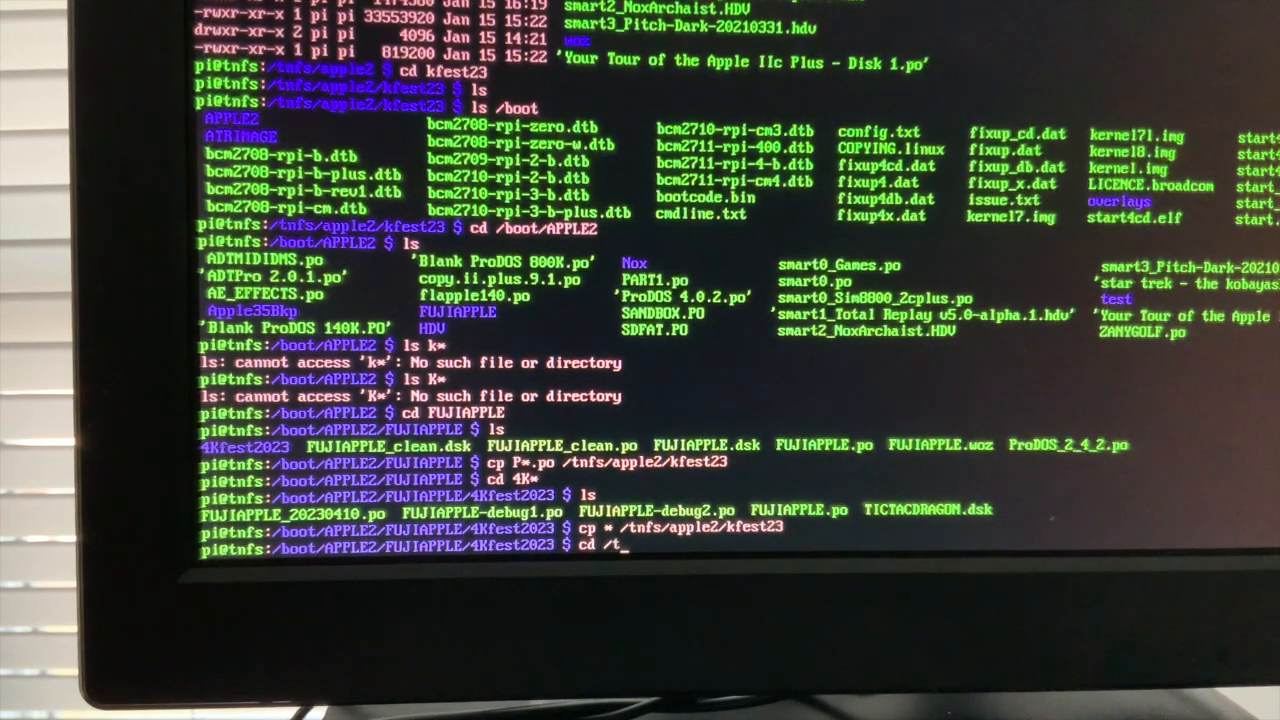
text(nfs/)
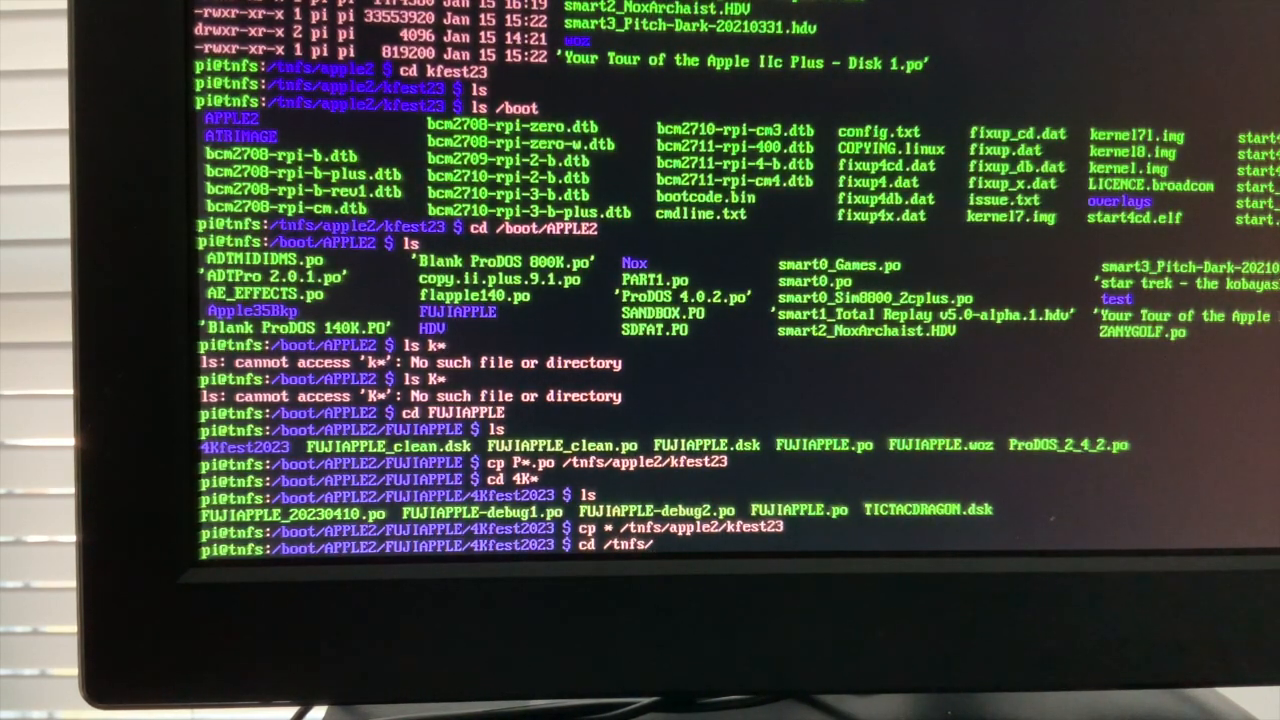
text(apple2)
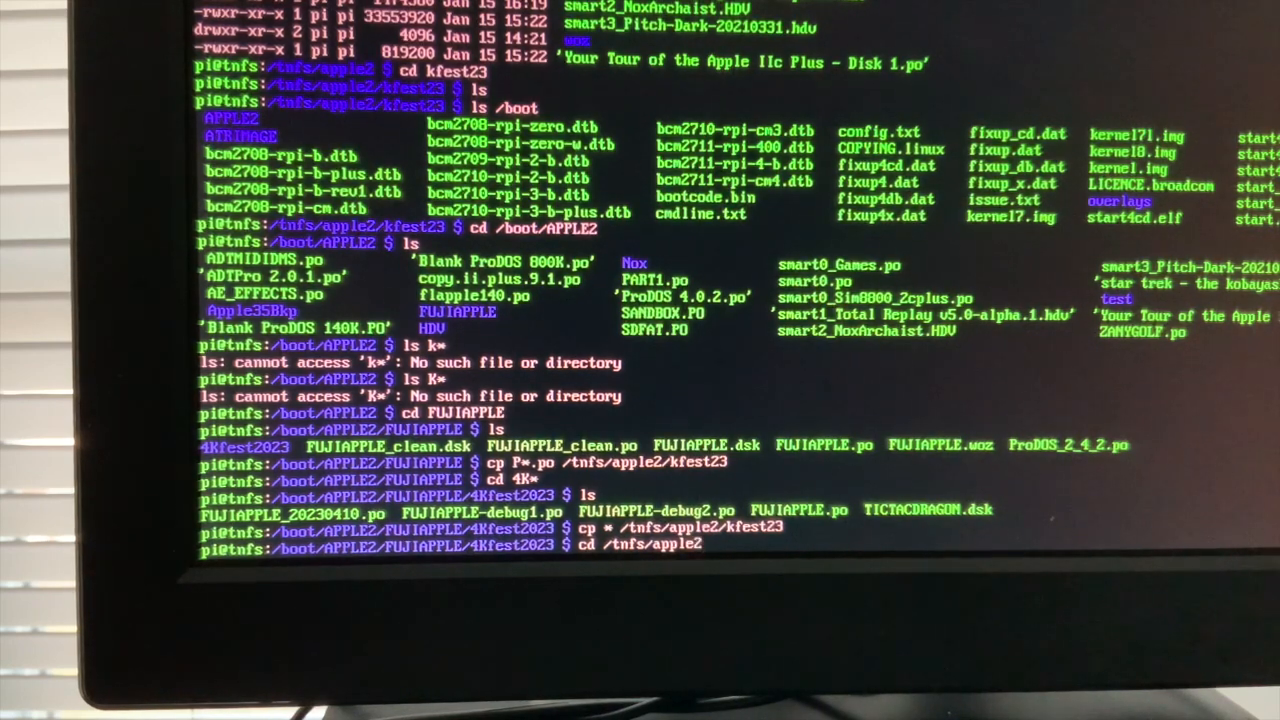
text(kfest23)
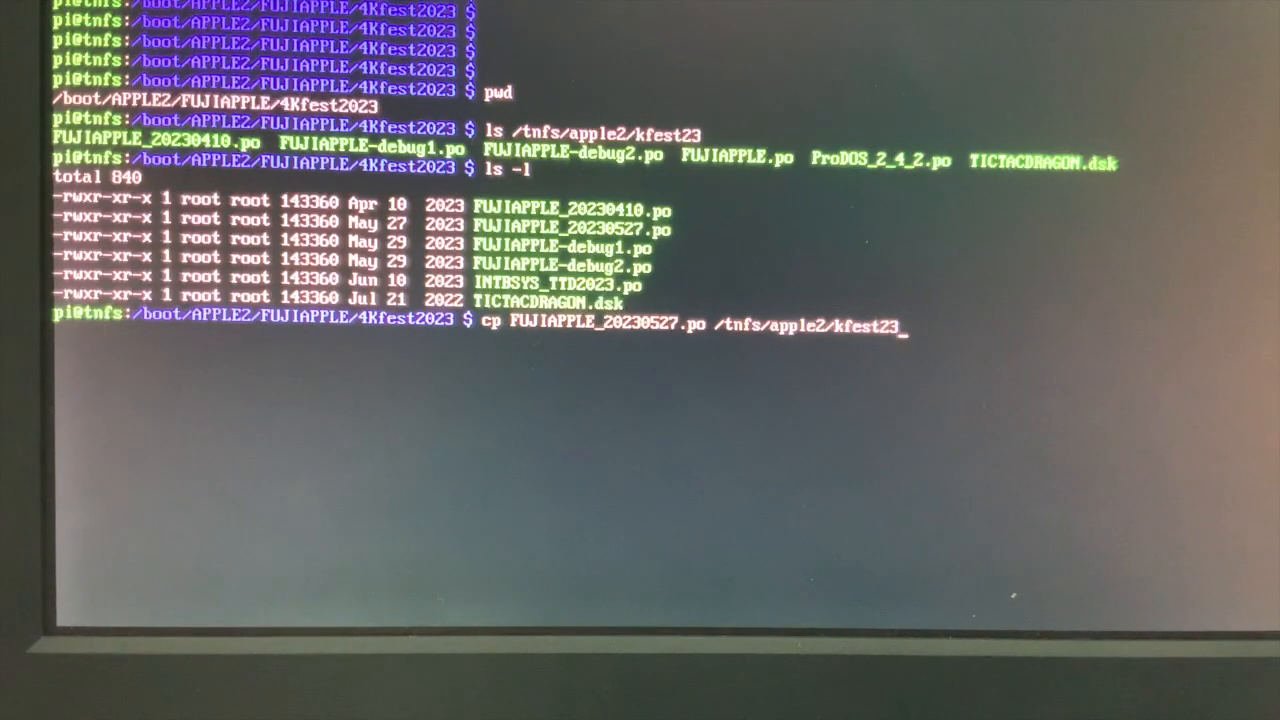
Step: Copy FUJIAPPLE_20230527.po and the INTB*.po image into /tnfs/apple2/kfest23
key(Return)
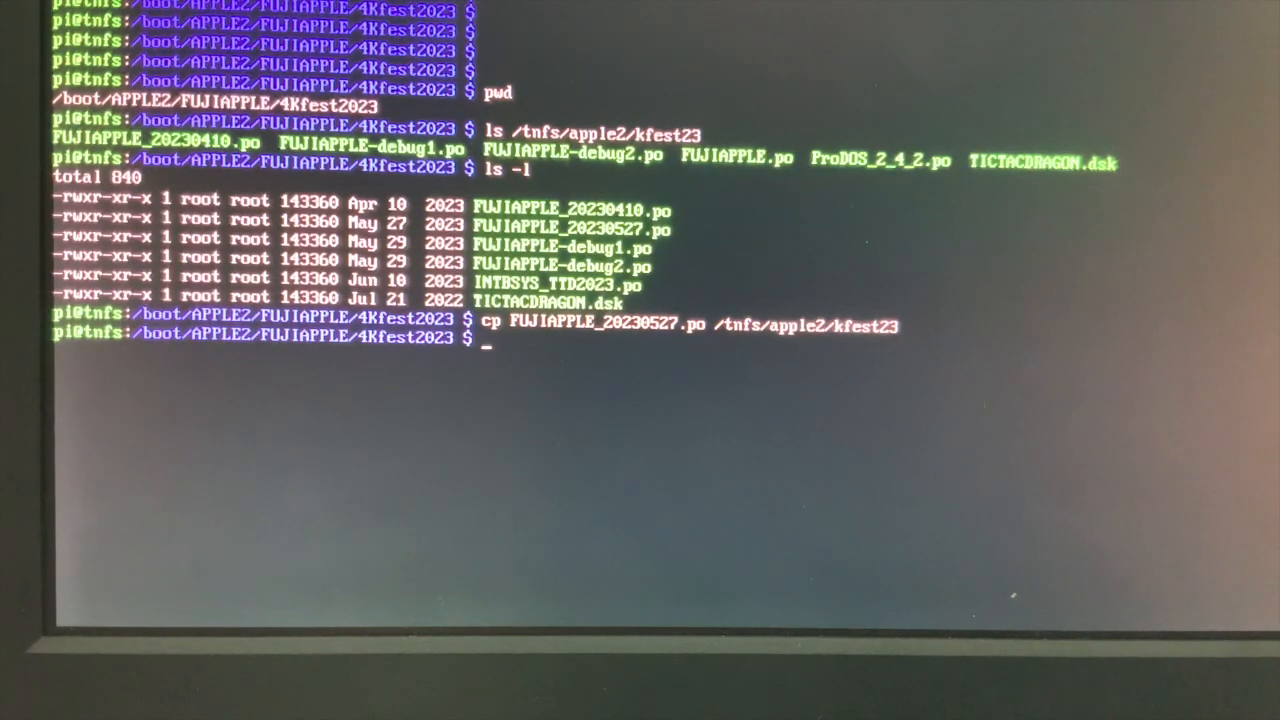
text(cp INTB*)
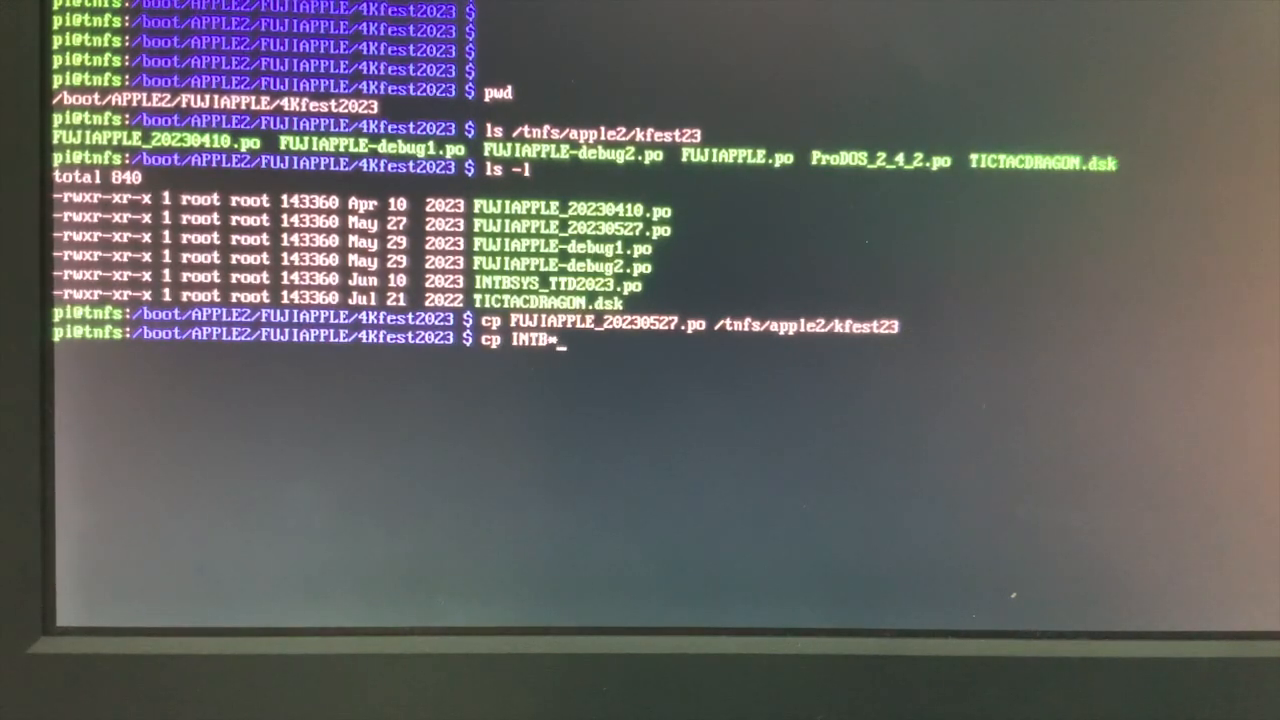
text(.po /)
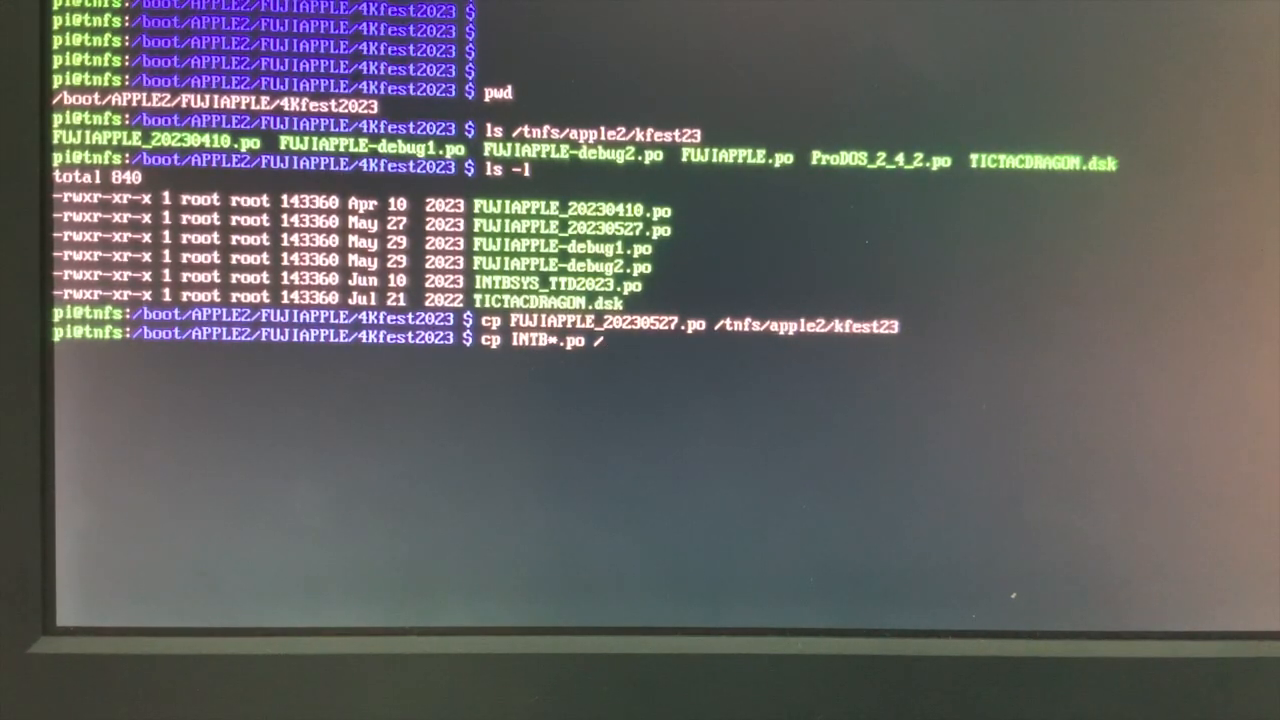
text(tnfs/apple2/kfe)
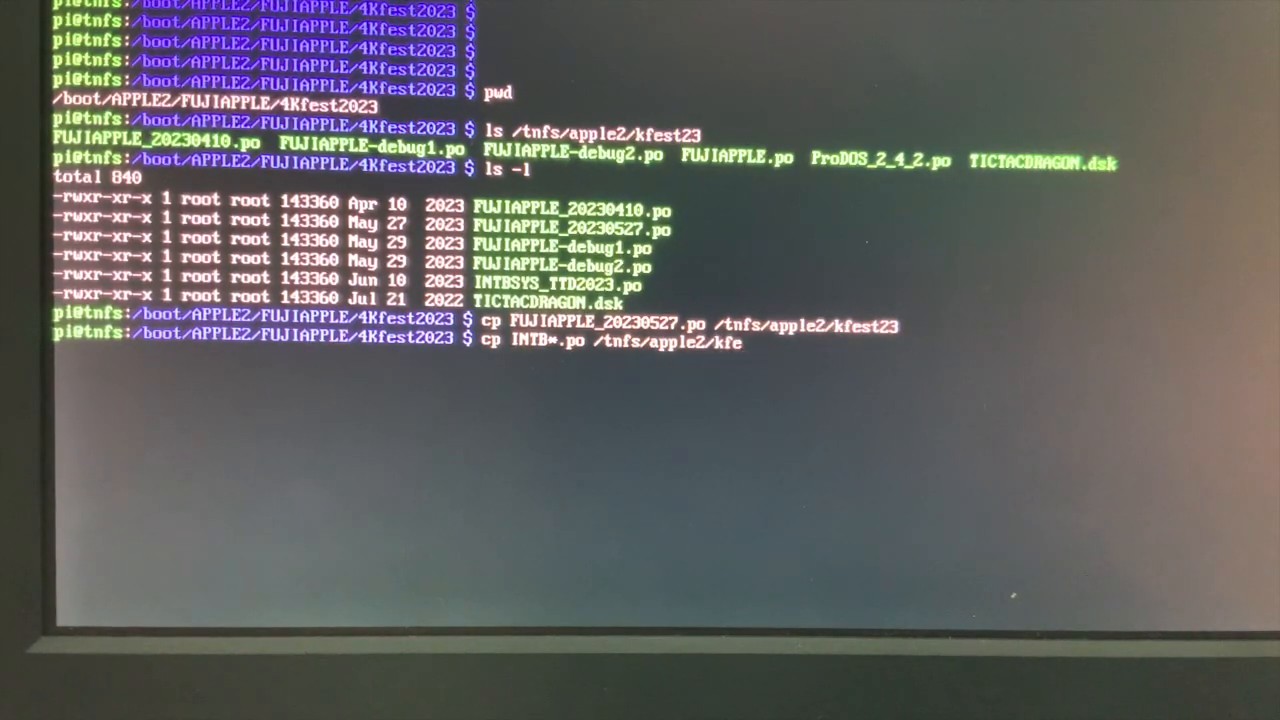
text(st23)
text(cd /)
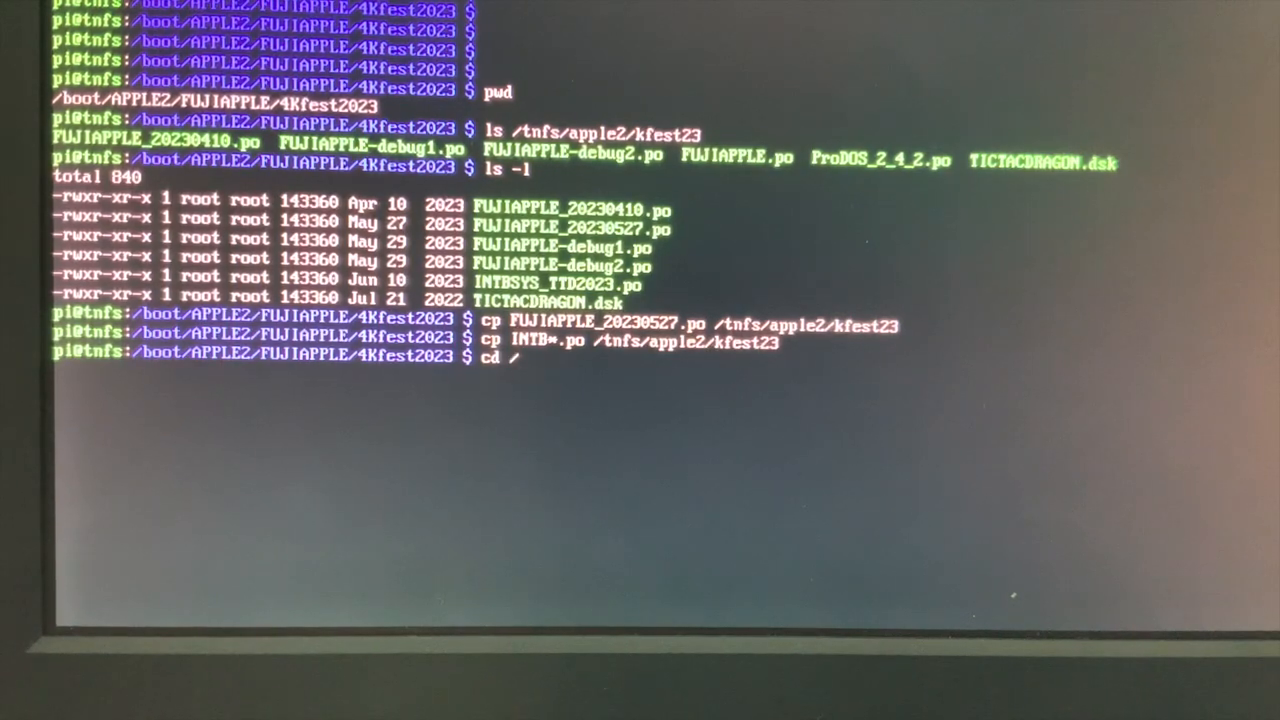
Step: Begin changing directory to /tnfs/apple2/kfest23
text(tnfs/a)
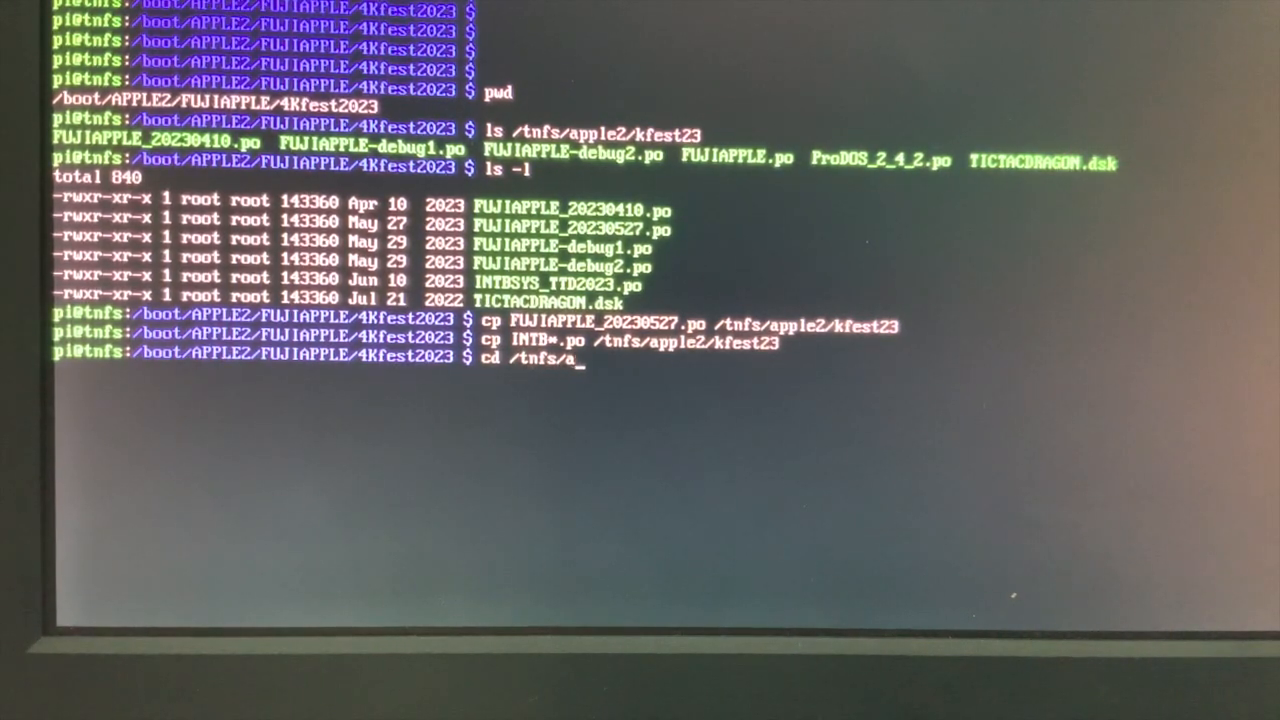
text(pple2/kfest23)
text(ls -l)
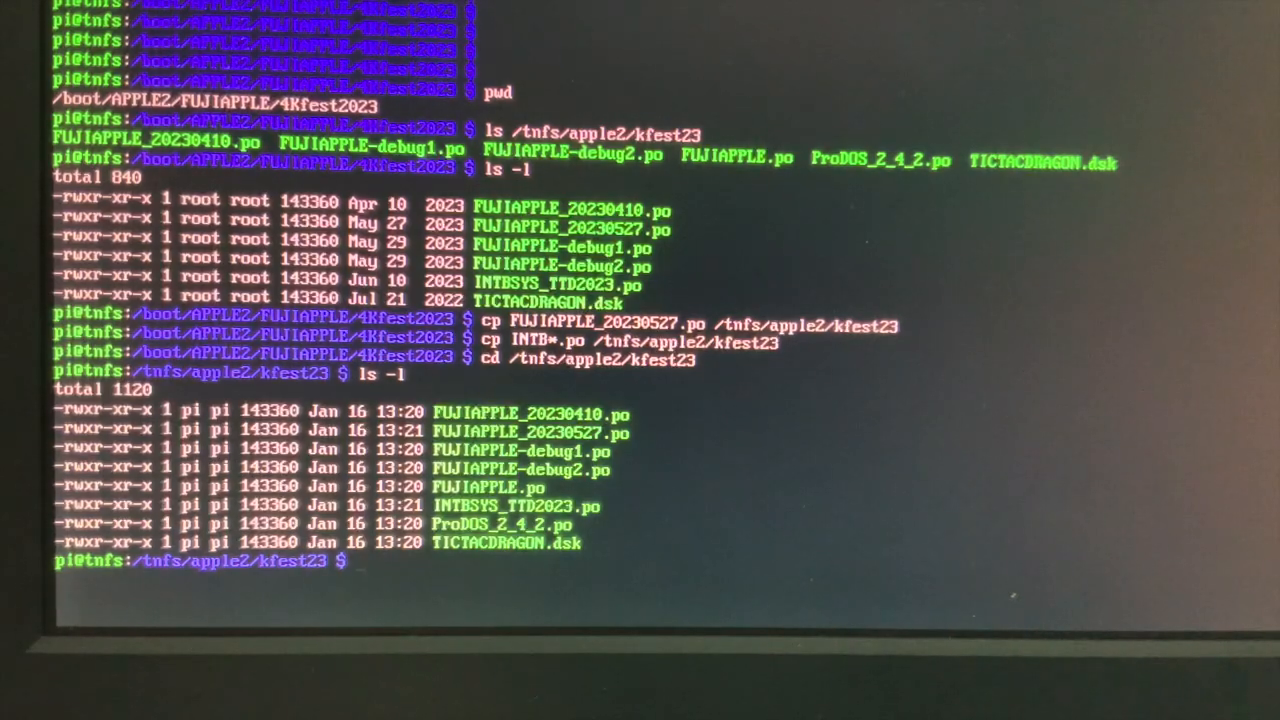
Step: Delete the old FUJIAPPLE.po image with rm
text(r)
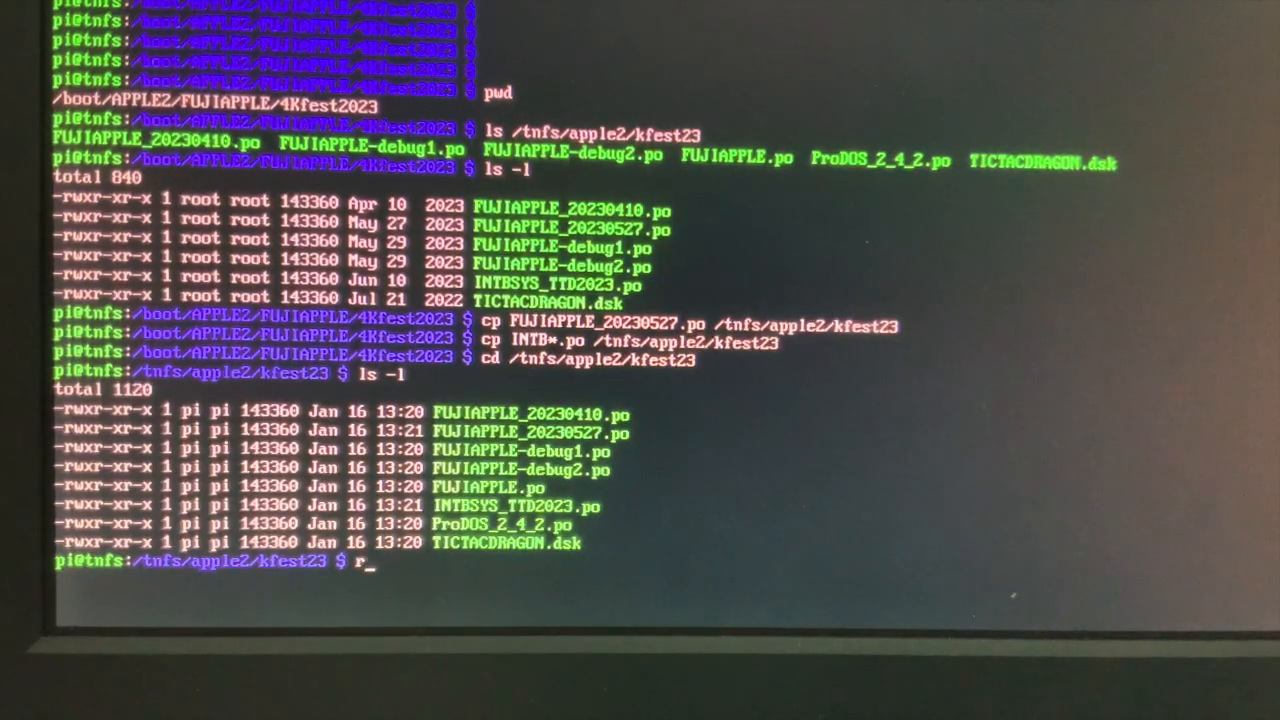
text(m FUJI)
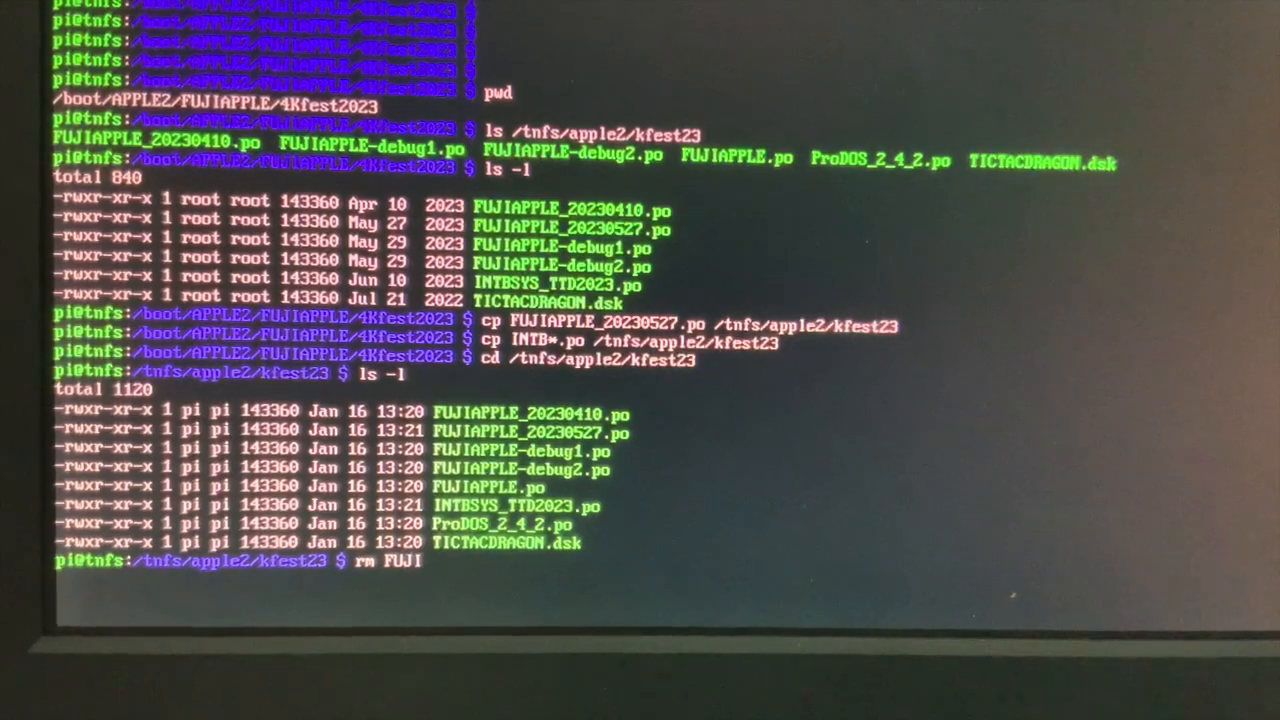
text(APPLE.p)
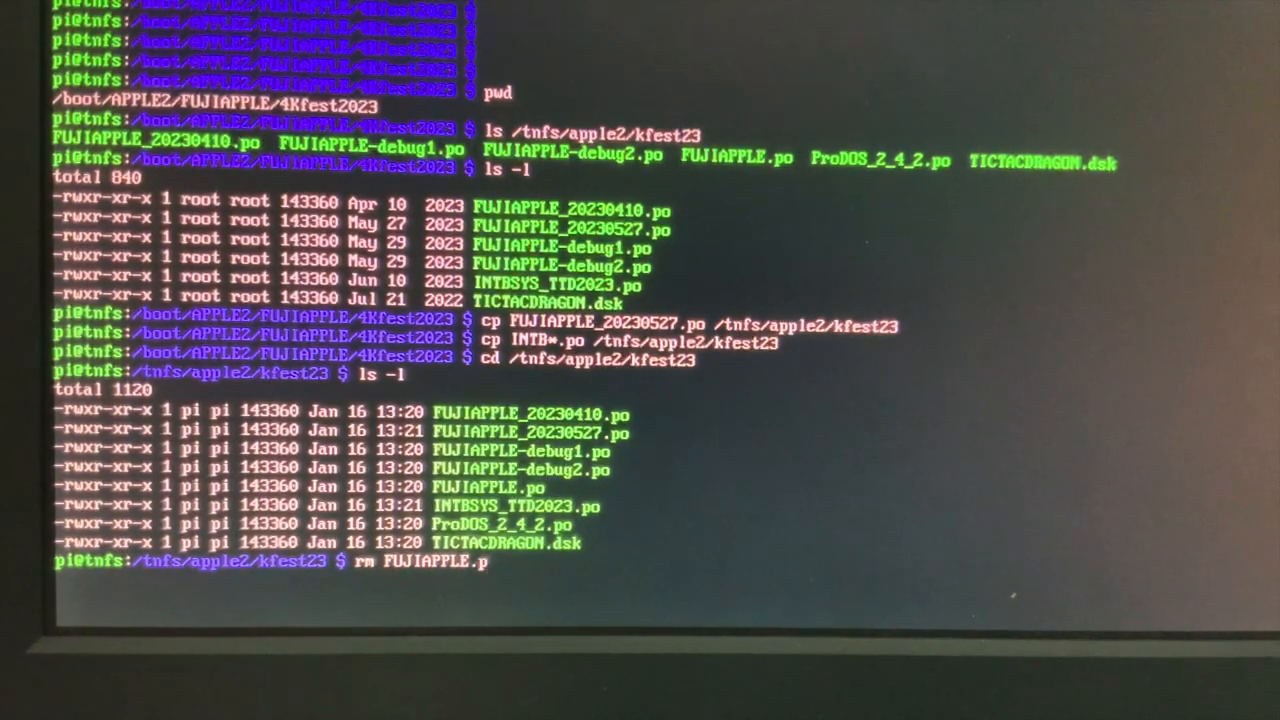
key(Return)
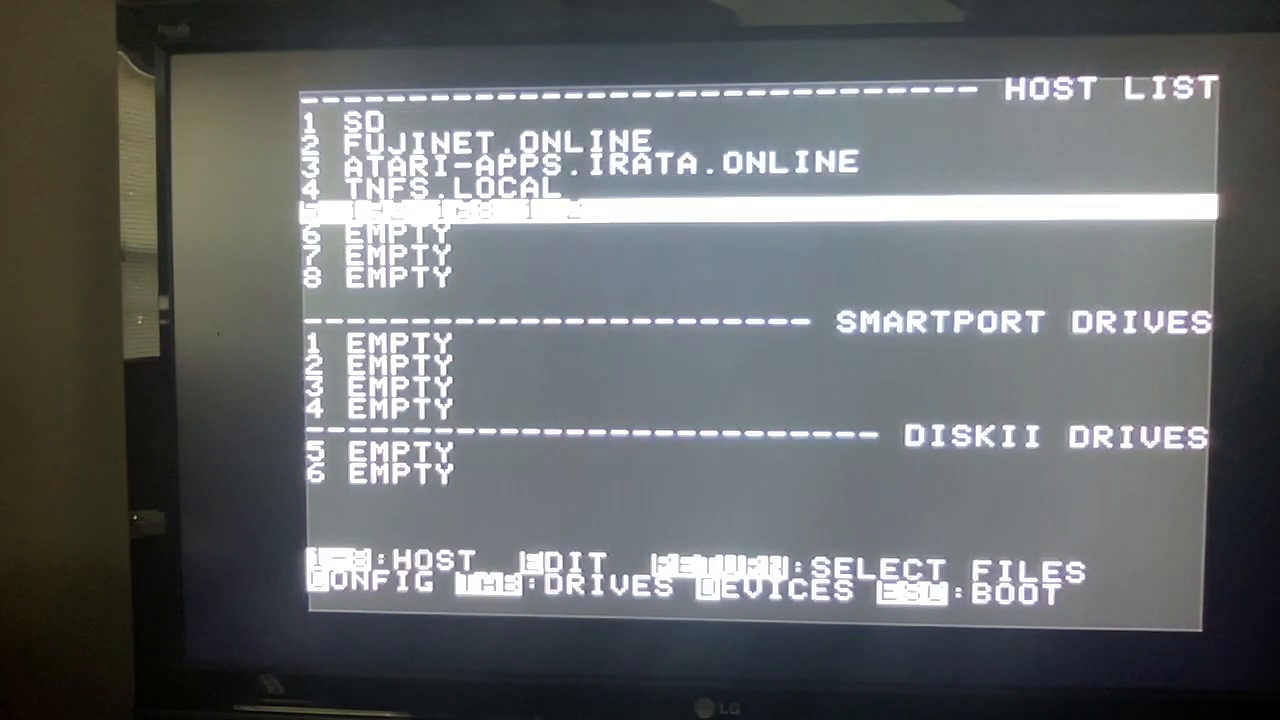
Step: Browse host 192.168.1.2's /APPLE2/ listing and move toward the KFEST23 folder
key(return)
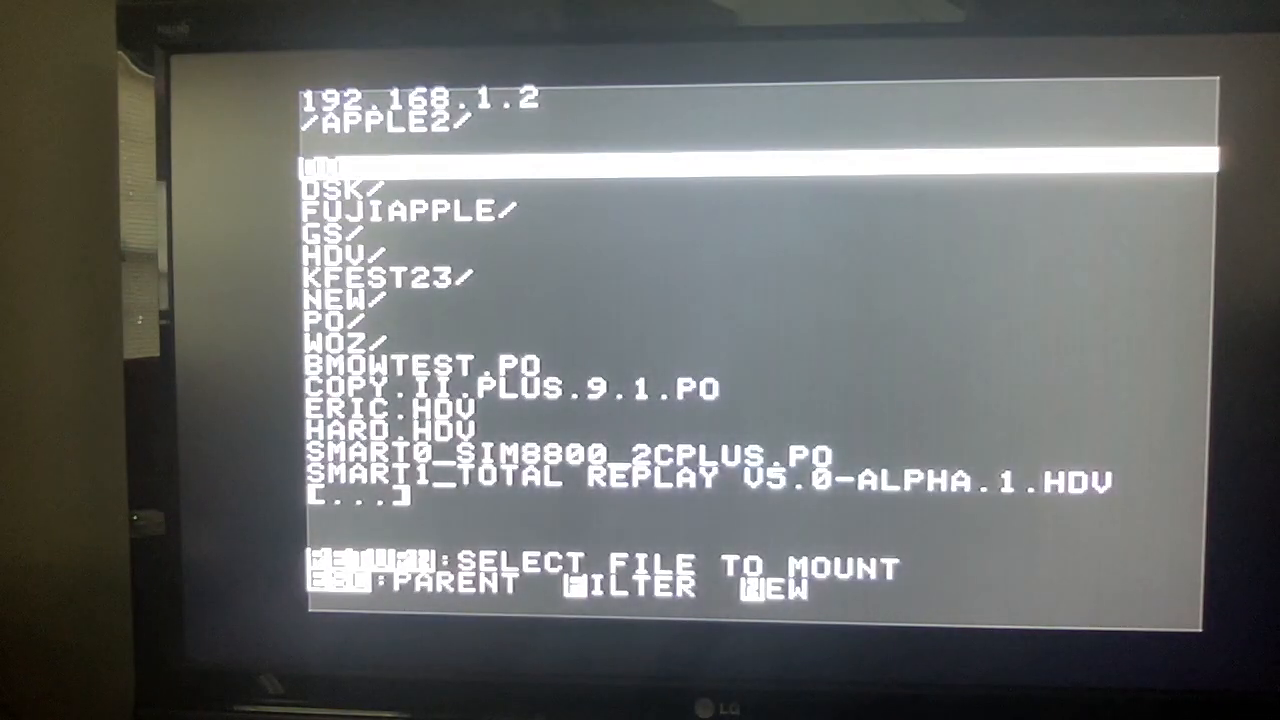
key(down)
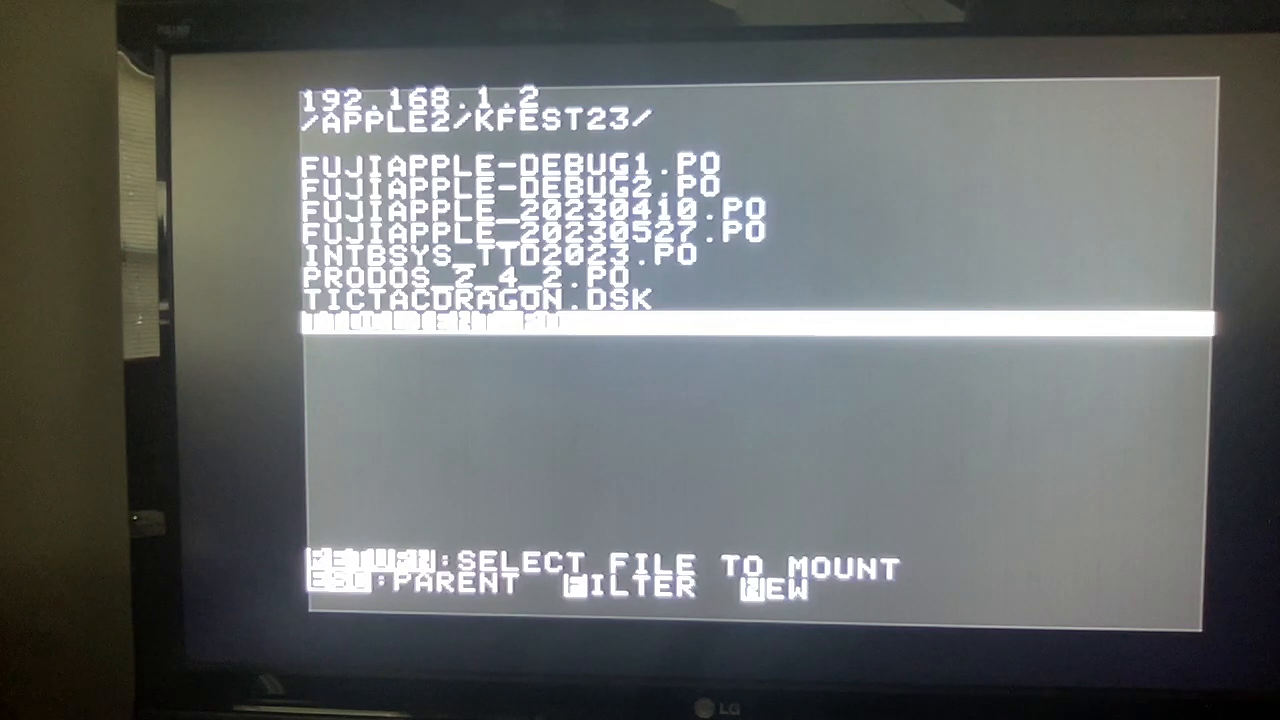
Step: Select TTDCLIENT.PO and mount it into SmartPort drive 1
key(up)
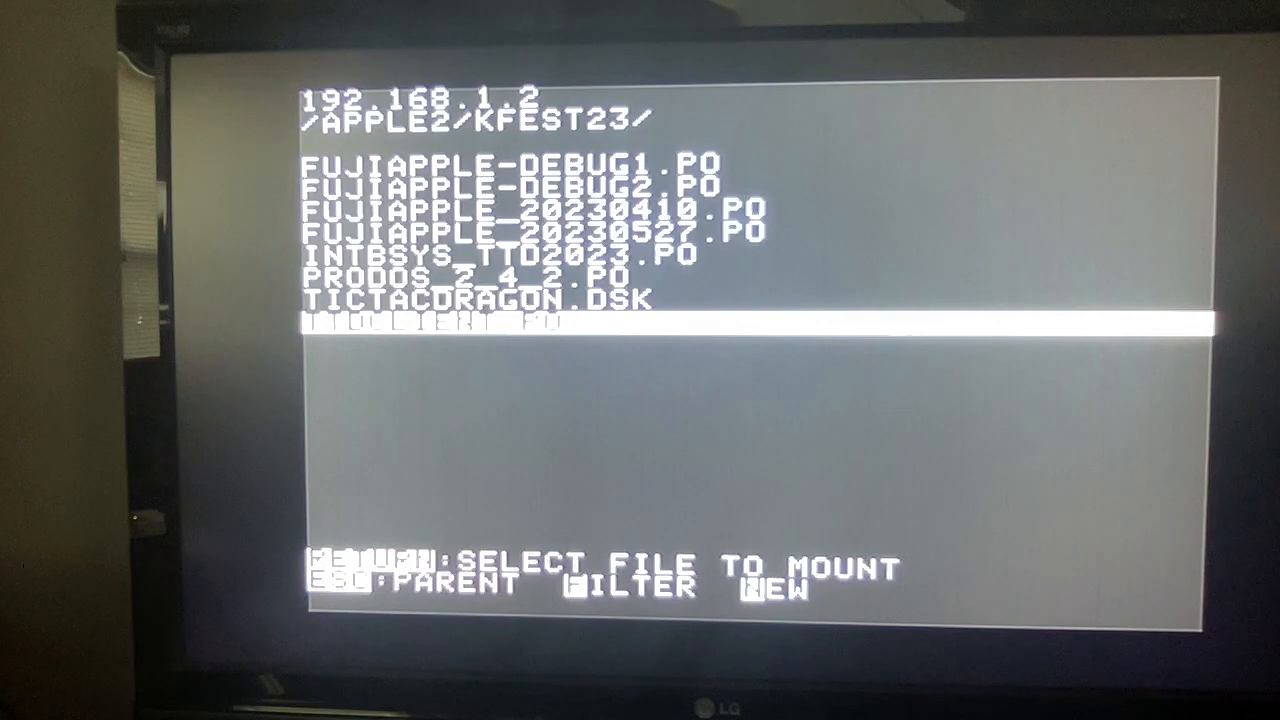
key(return)
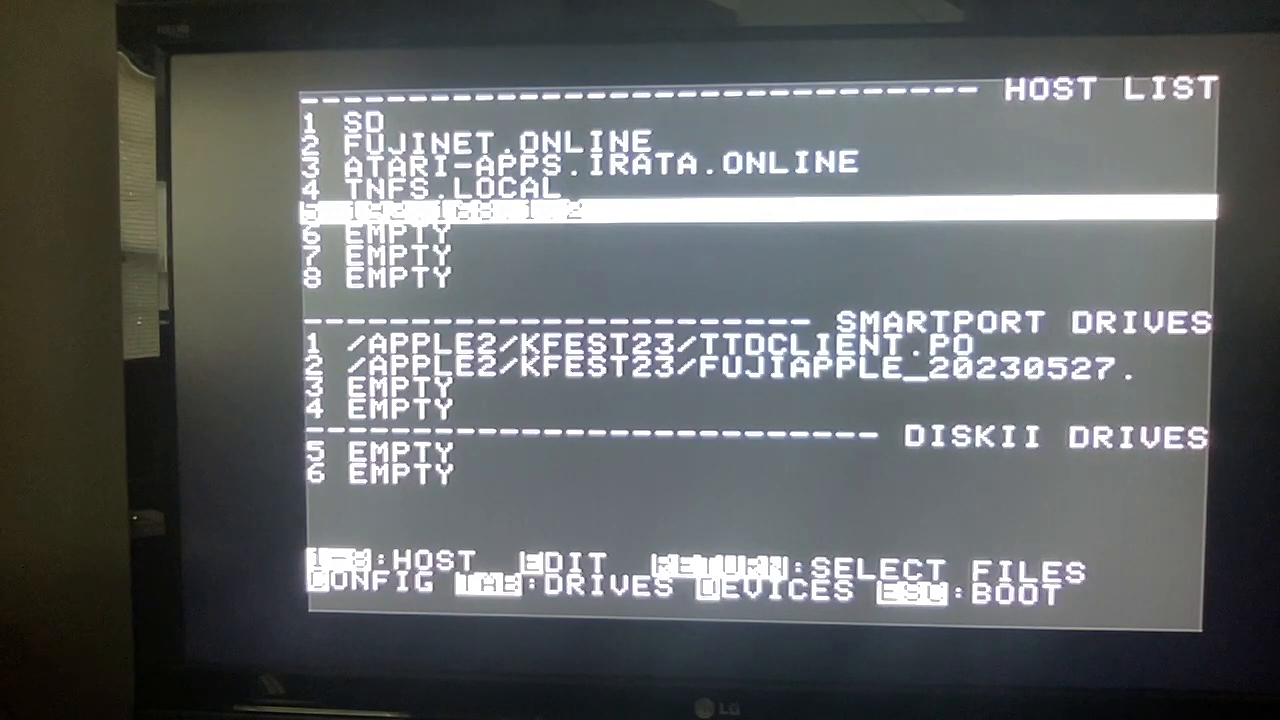
Step: Browse the KFEST23 images again and move the cursor to INTBSYS_TTD2023.PO
key(return)
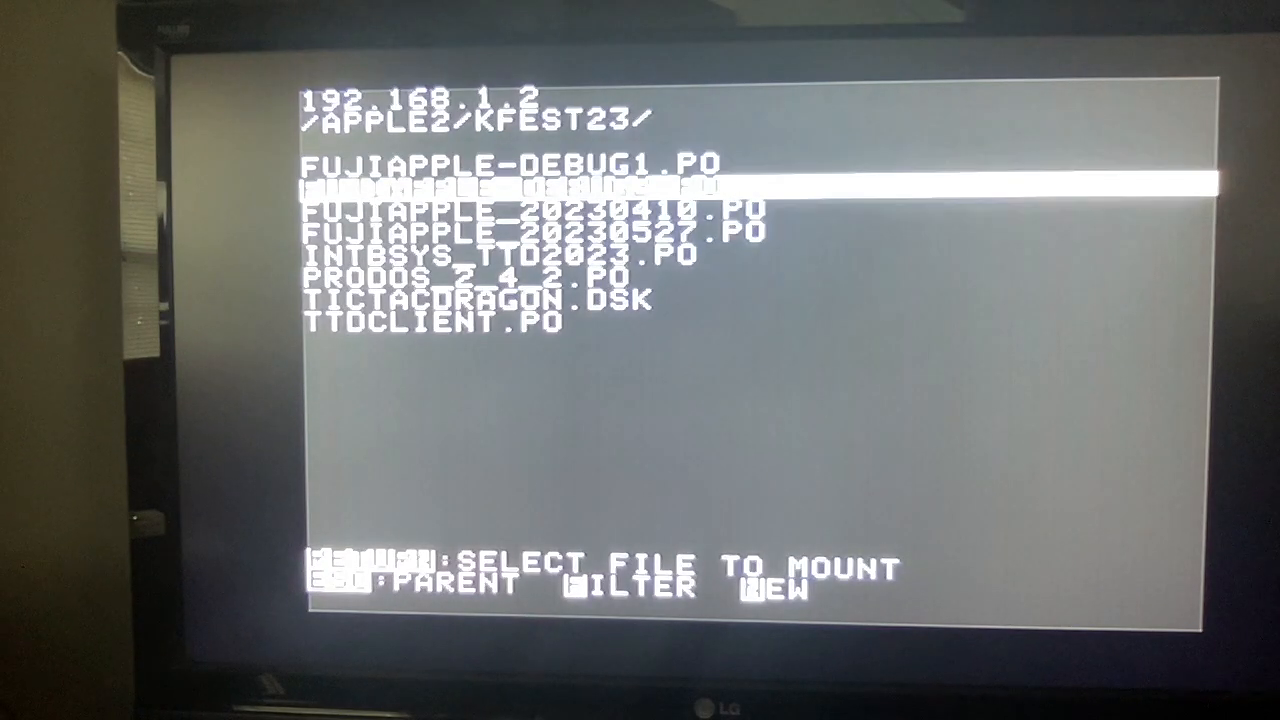
key(down)
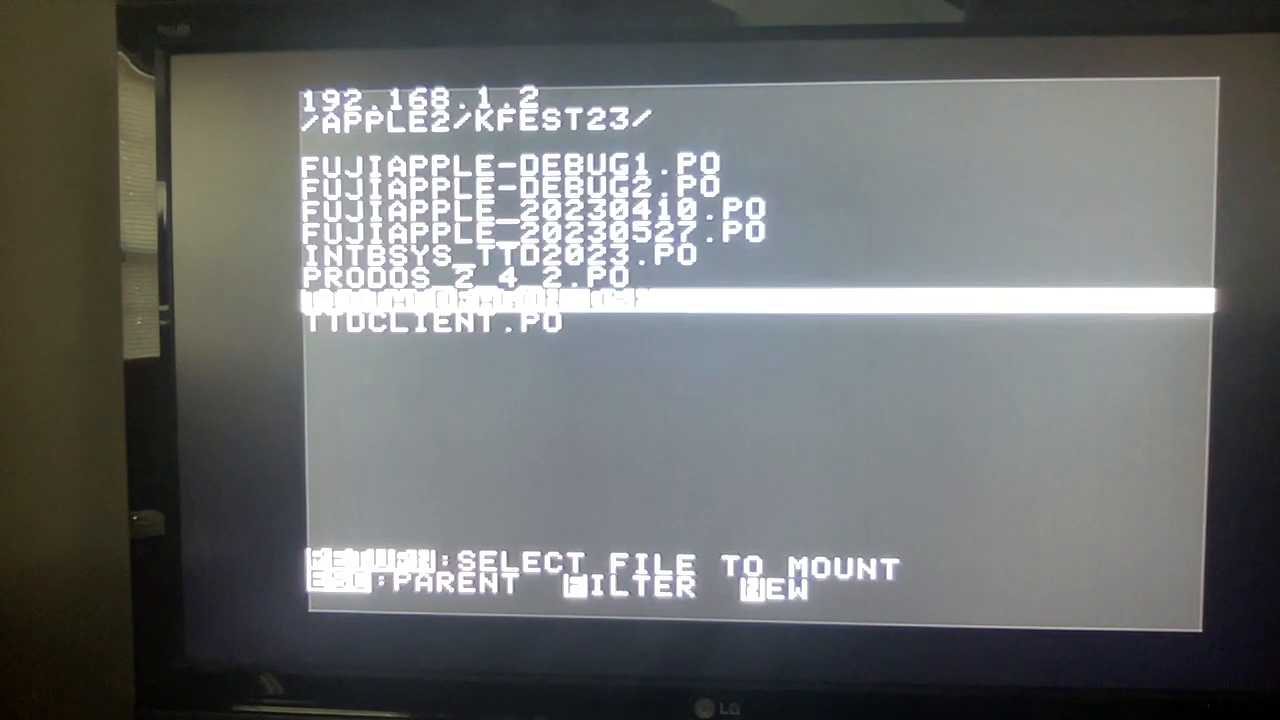
key(up)
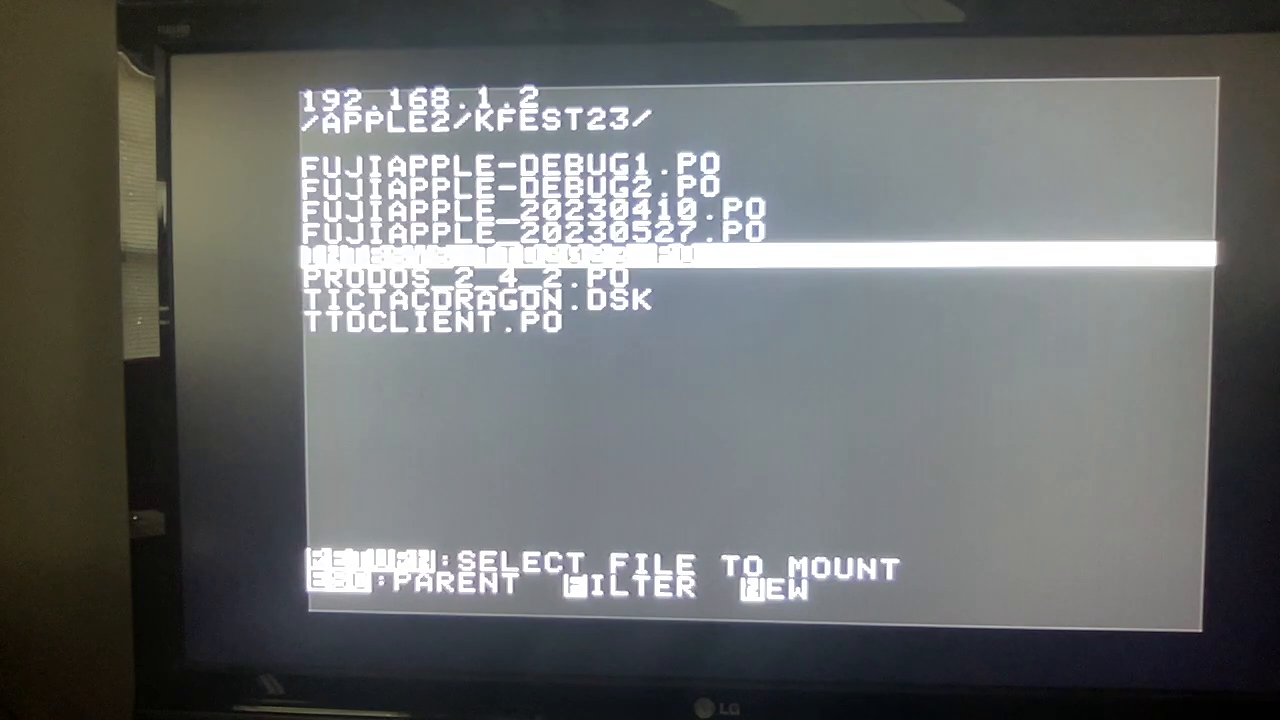